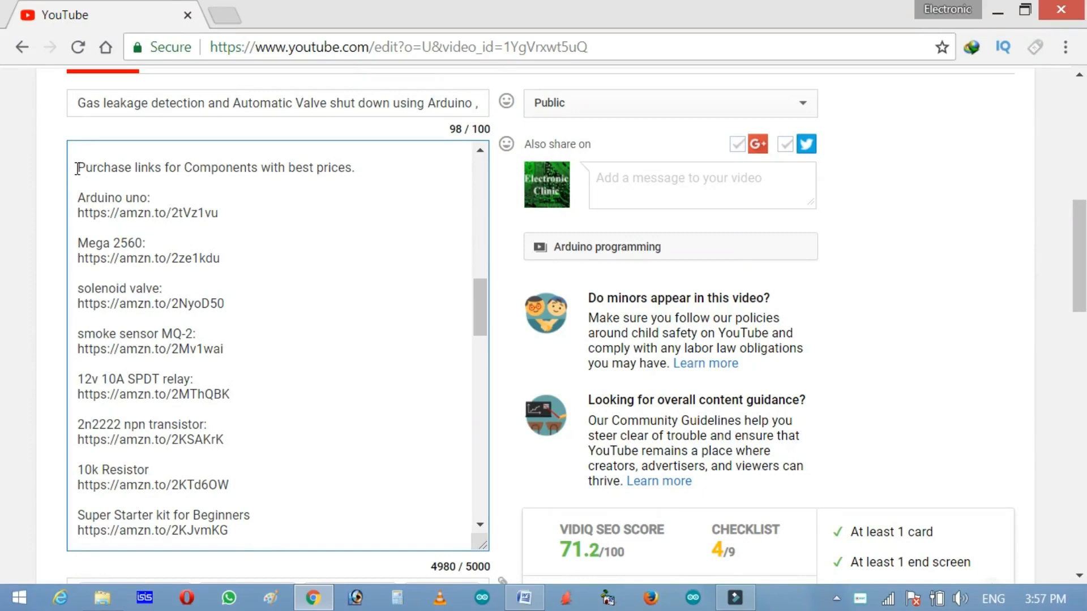
# Select all purchase links in the description, then go to the channel's HOME page
pyautogui.press('ctrl+a')
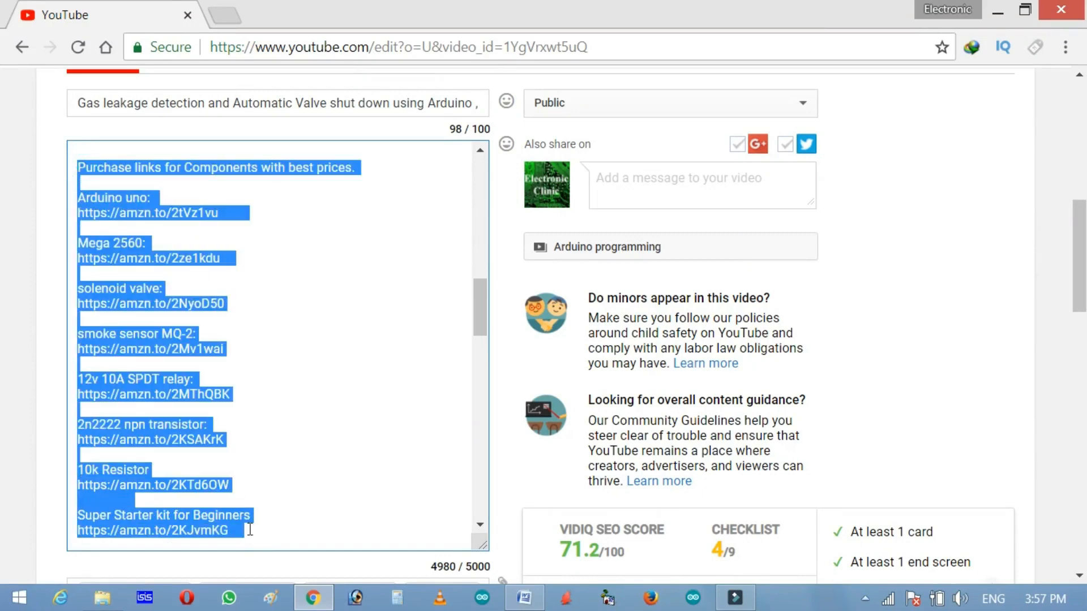
pyautogui.click(307, 372)
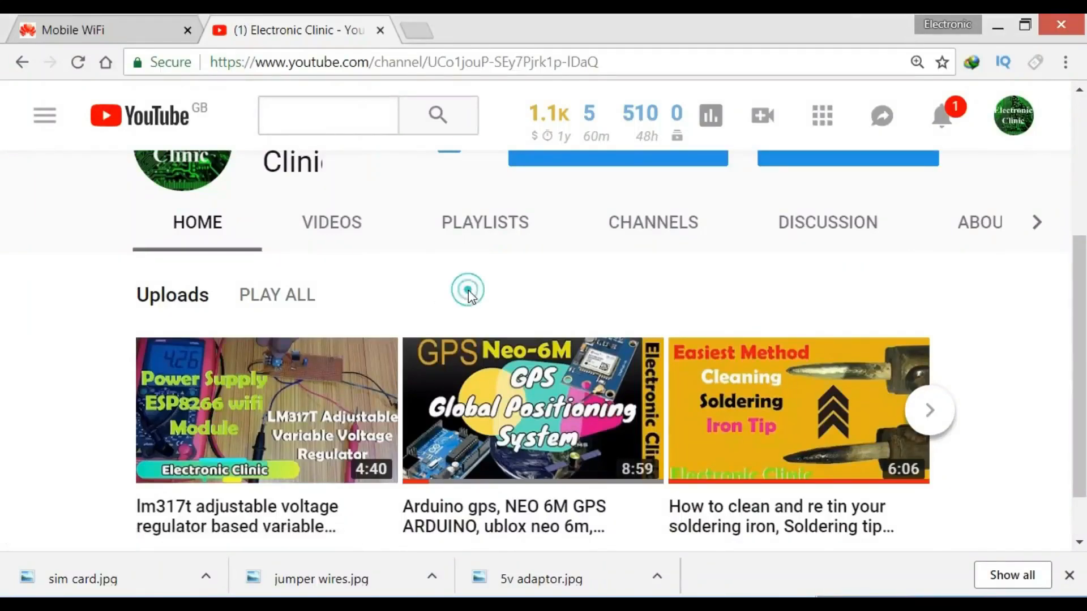
pyautogui.moveTo(140, 531)
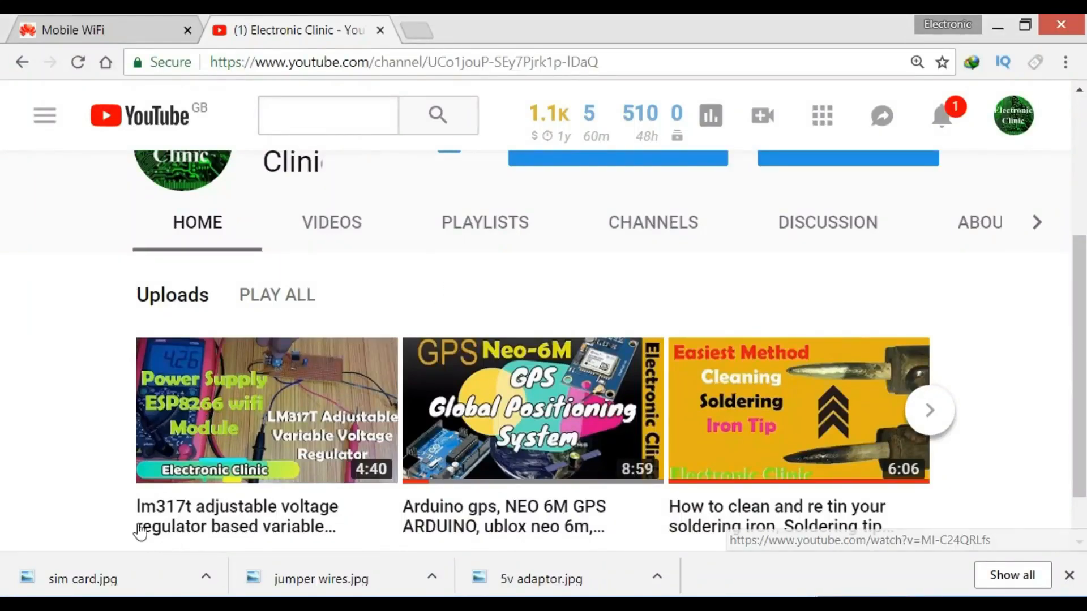
pyautogui.moveTo(323, 516)
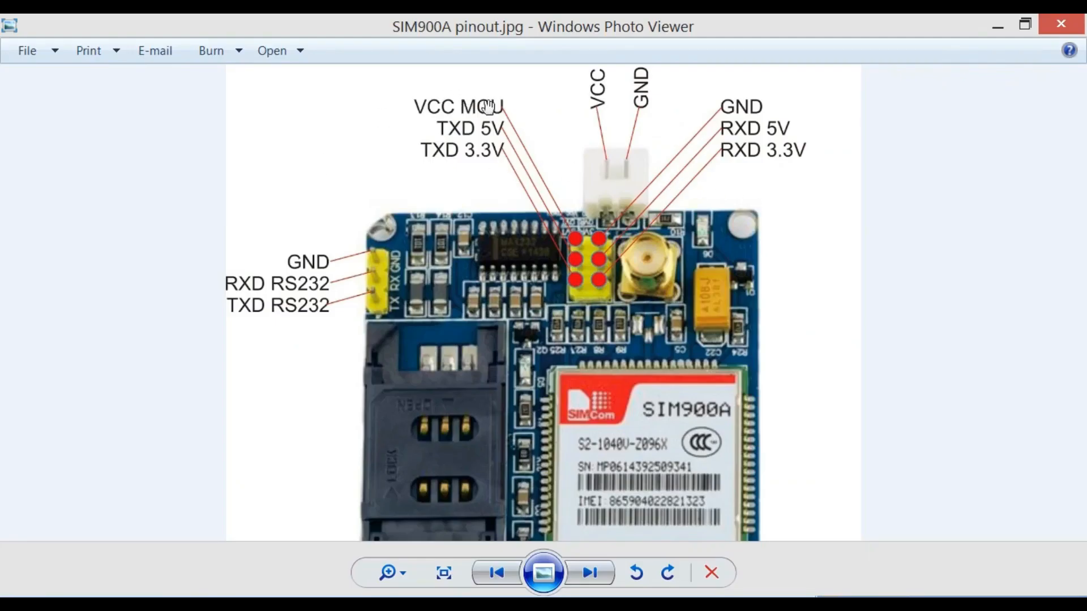
pyautogui.moveTo(477, 147)
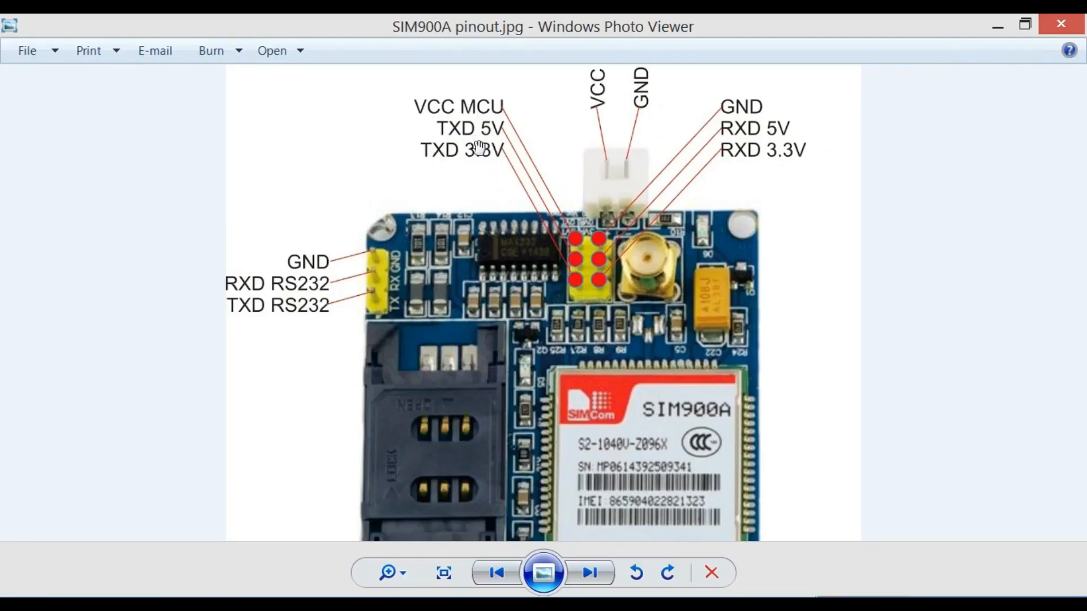
pyautogui.moveTo(554, 116)
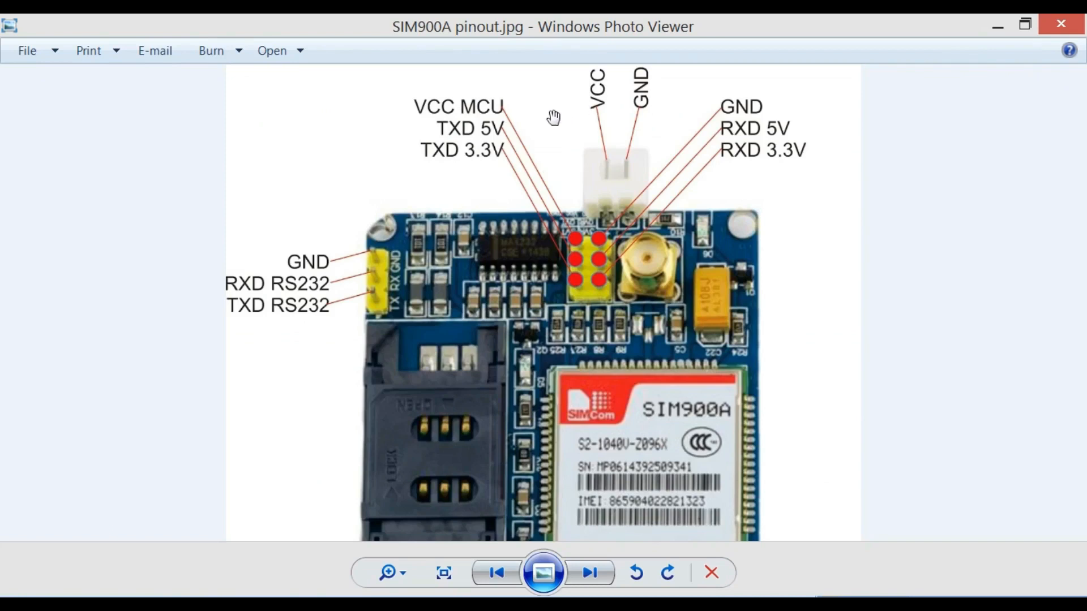
pyautogui.moveTo(554, 101)
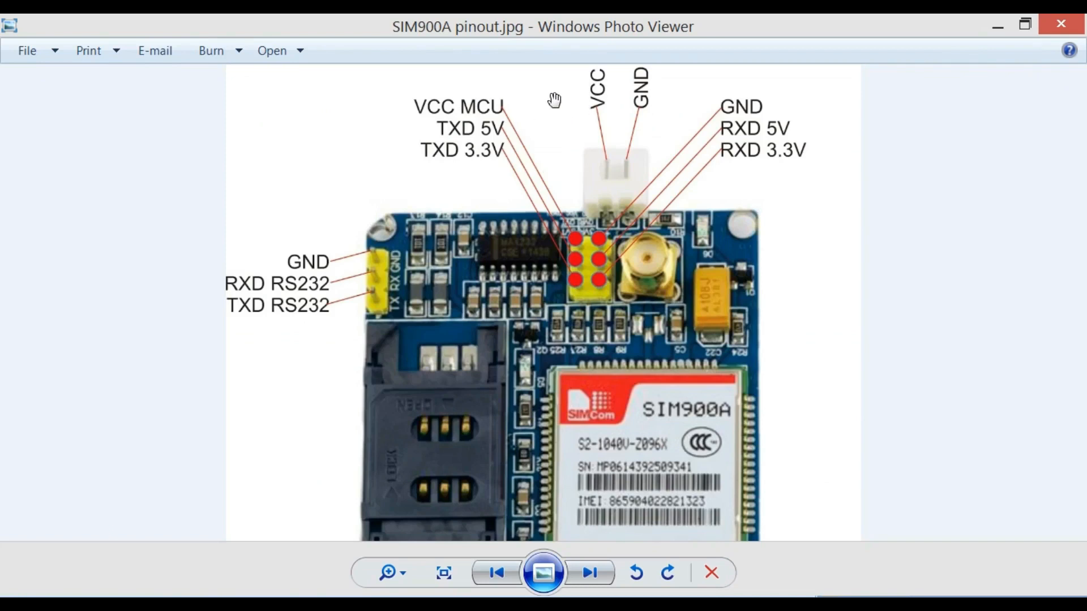
pyautogui.moveTo(705, 120)
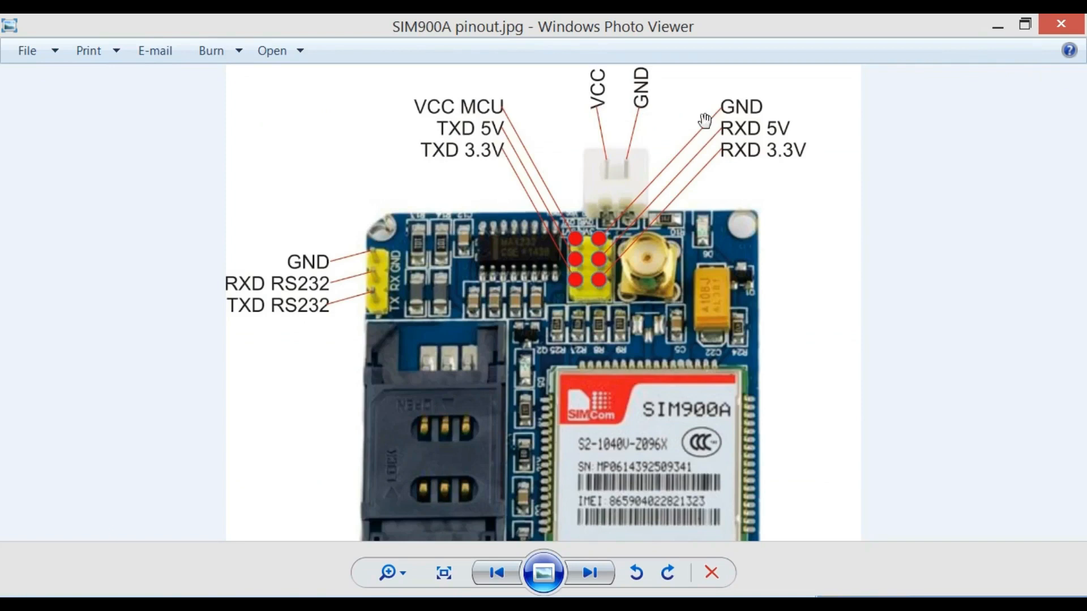
pyautogui.moveTo(540, 153)
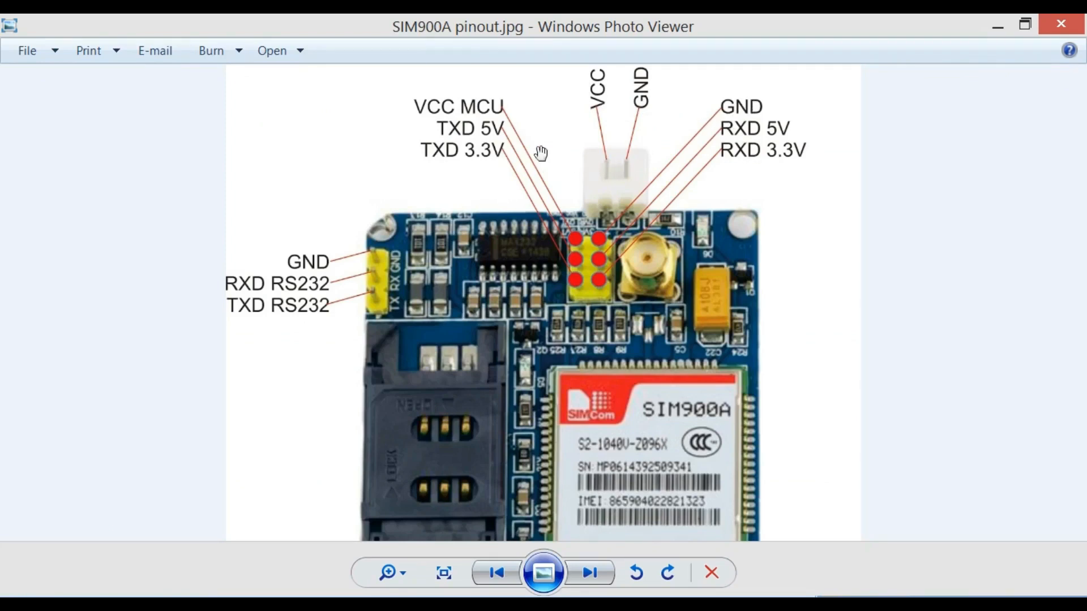
pyautogui.moveTo(632, 95)
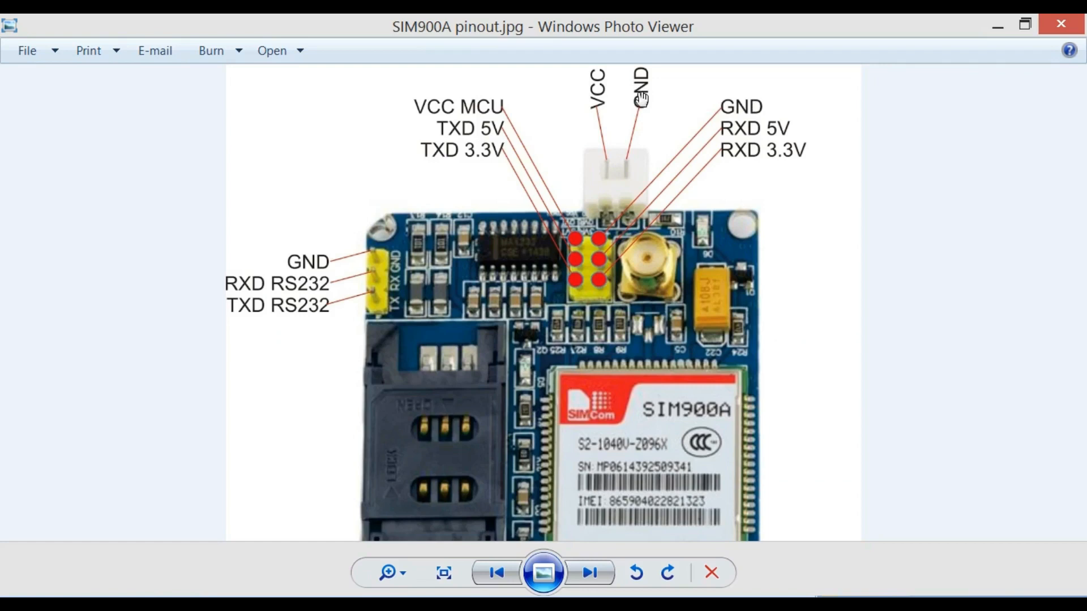
pyautogui.moveTo(505, 134)
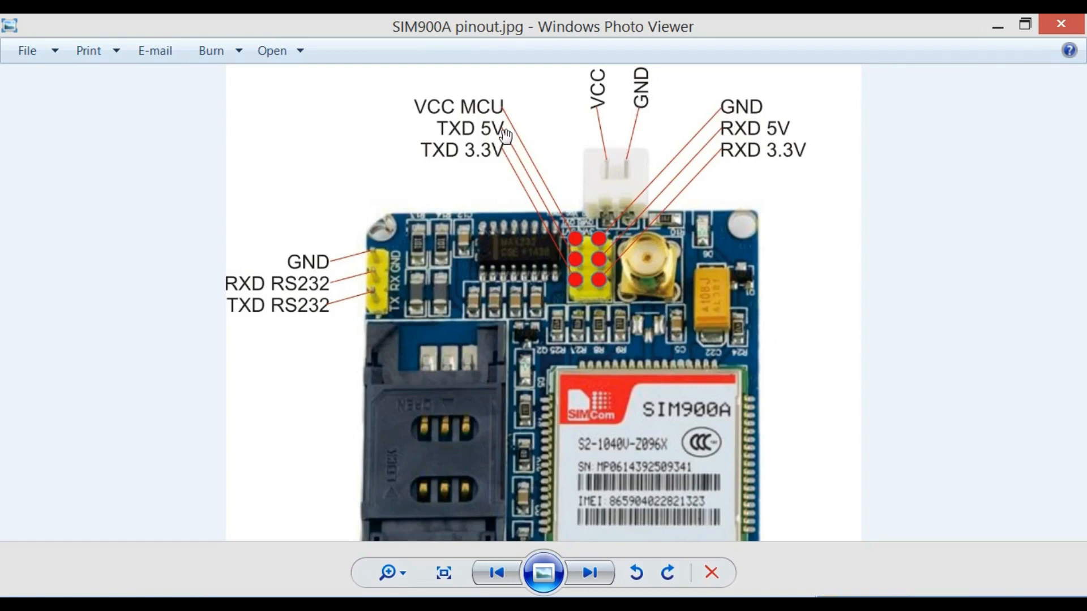
pyautogui.moveTo(777, 128)
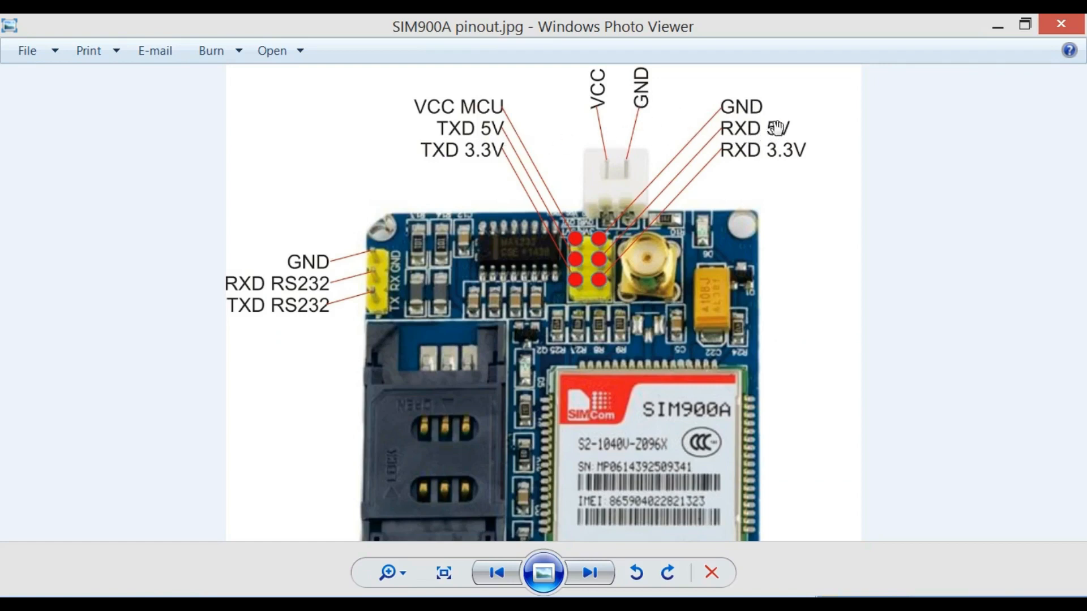
pyautogui.moveTo(768, 131)
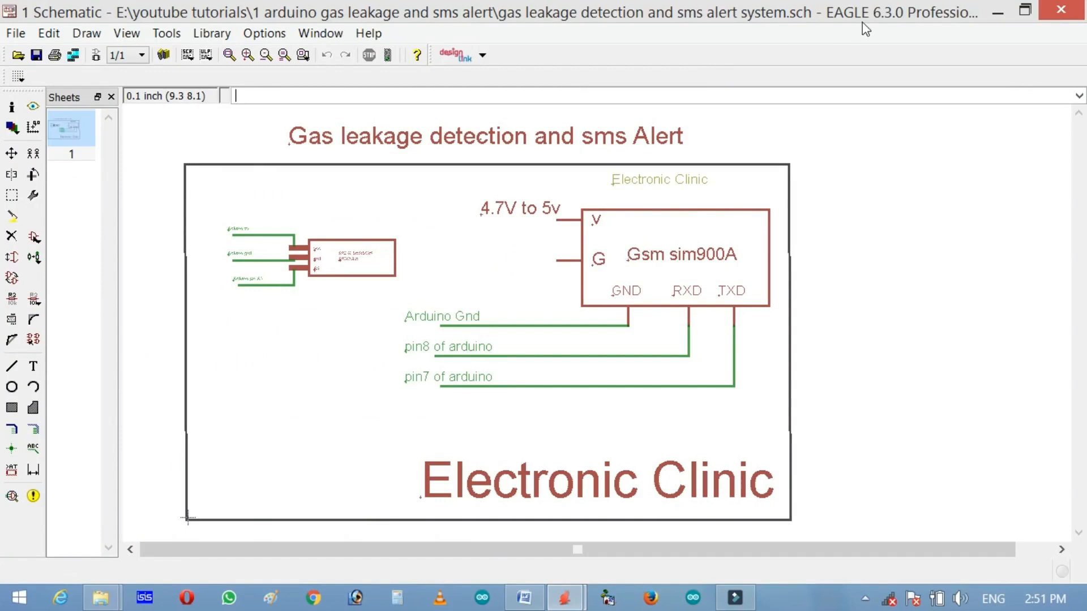
pyautogui.moveTo(836, 54)
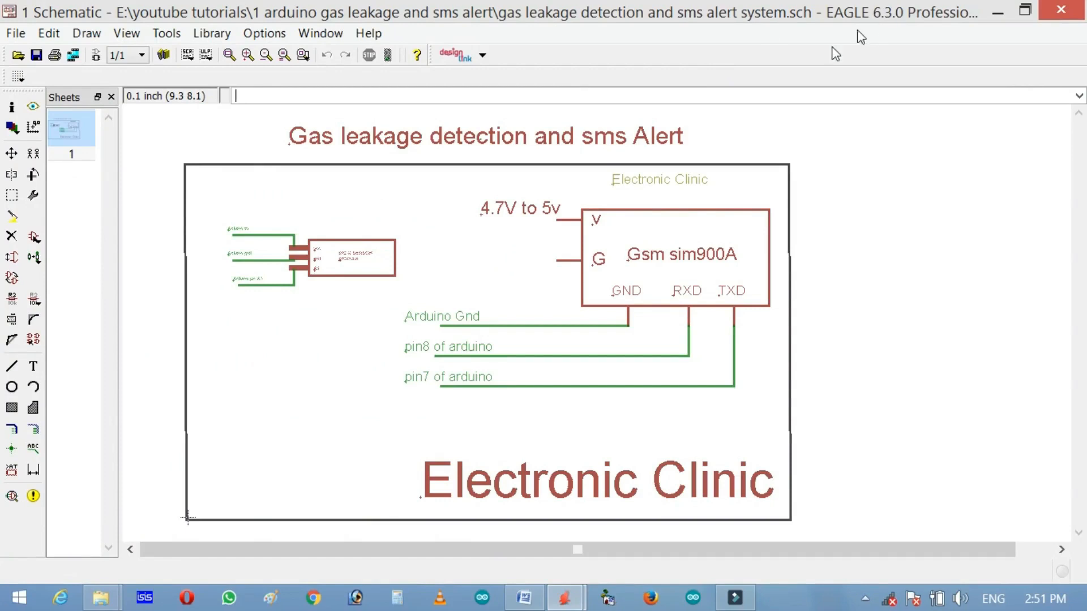
pyautogui.moveTo(493, 246)
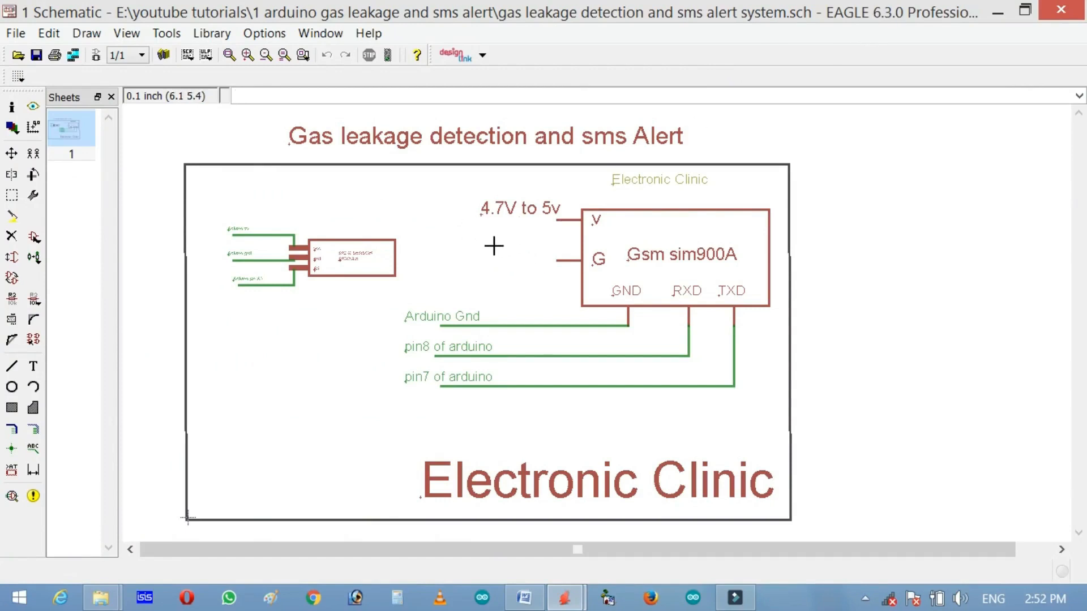
pyautogui.moveTo(510, 253)
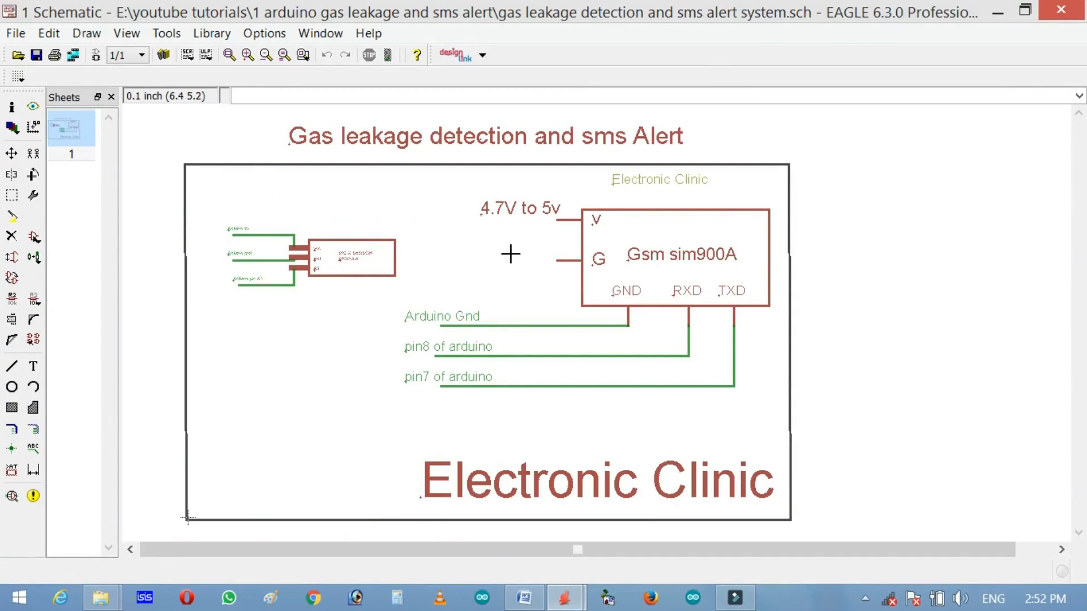
pyautogui.moveTo(532, 270)
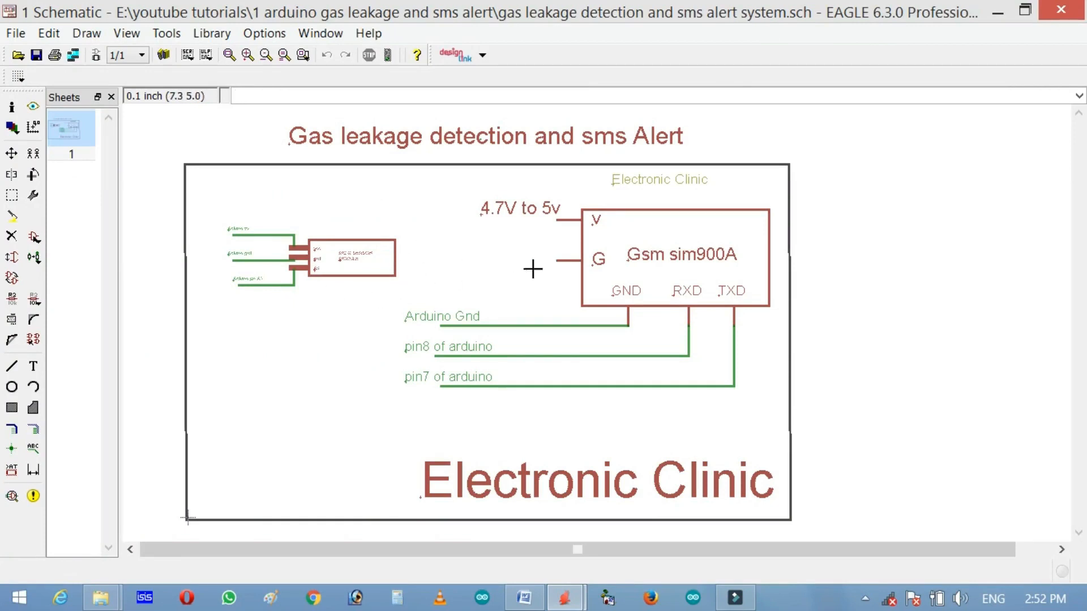
pyautogui.moveTo(322, 265)
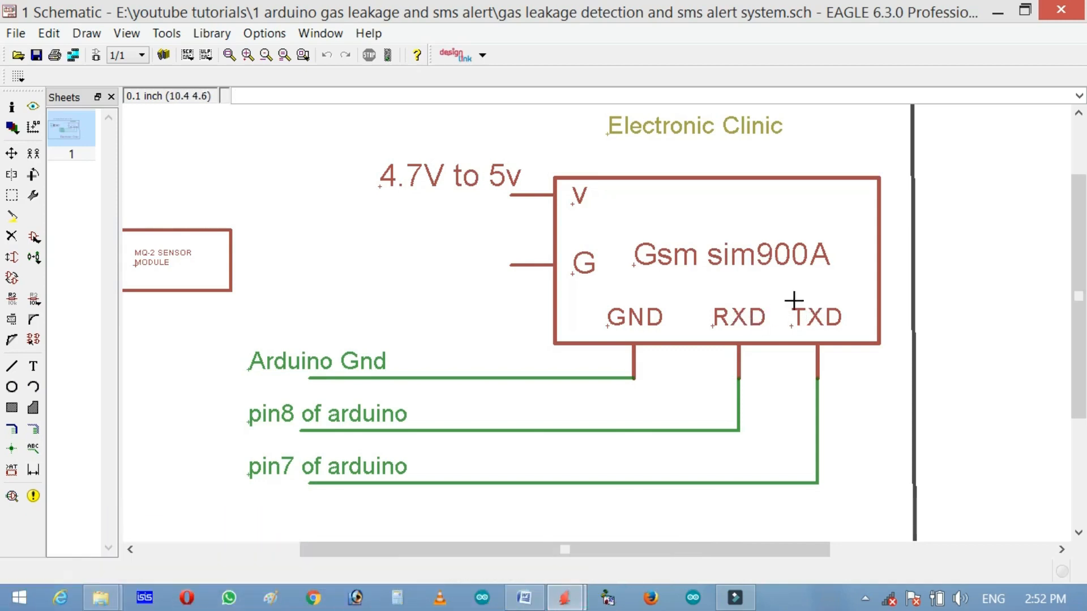
pyautogui.moveTo(686, 290)
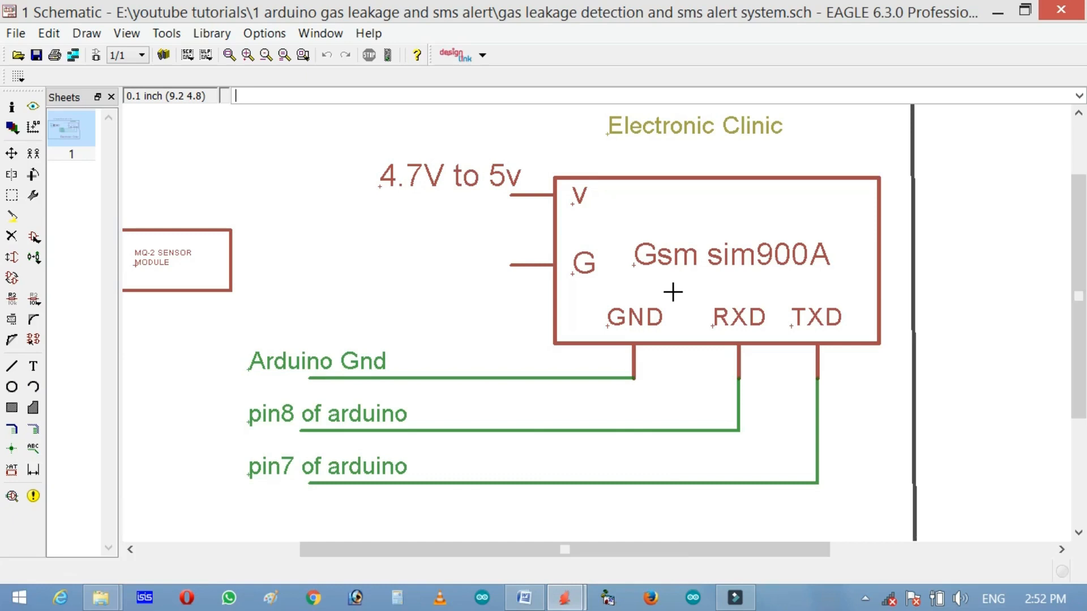
pyautogui.moveTo(444, 294)
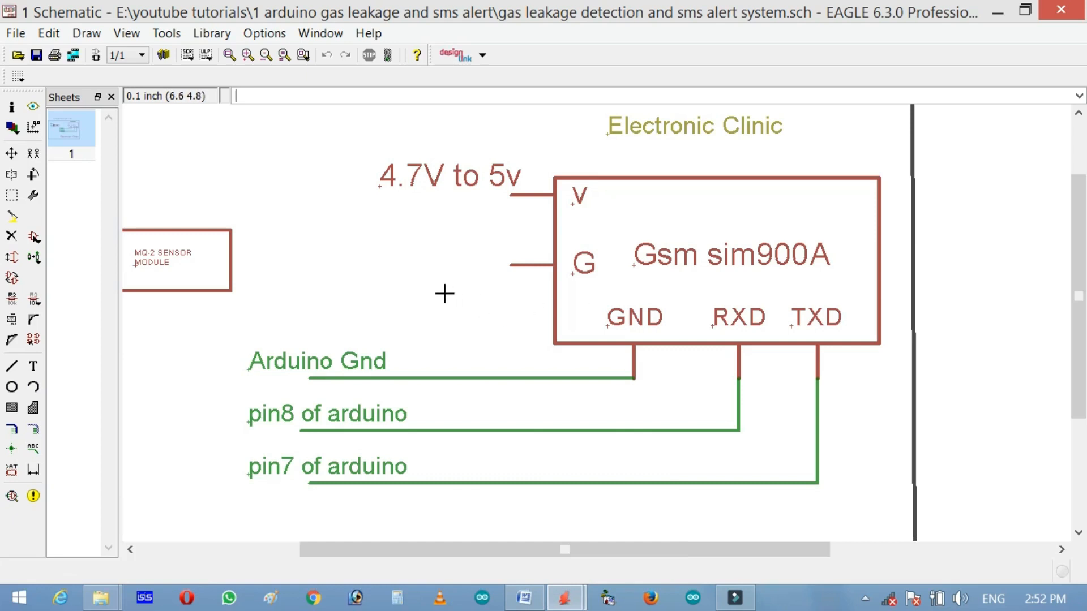
pyautogui.moveTo(434, 289)
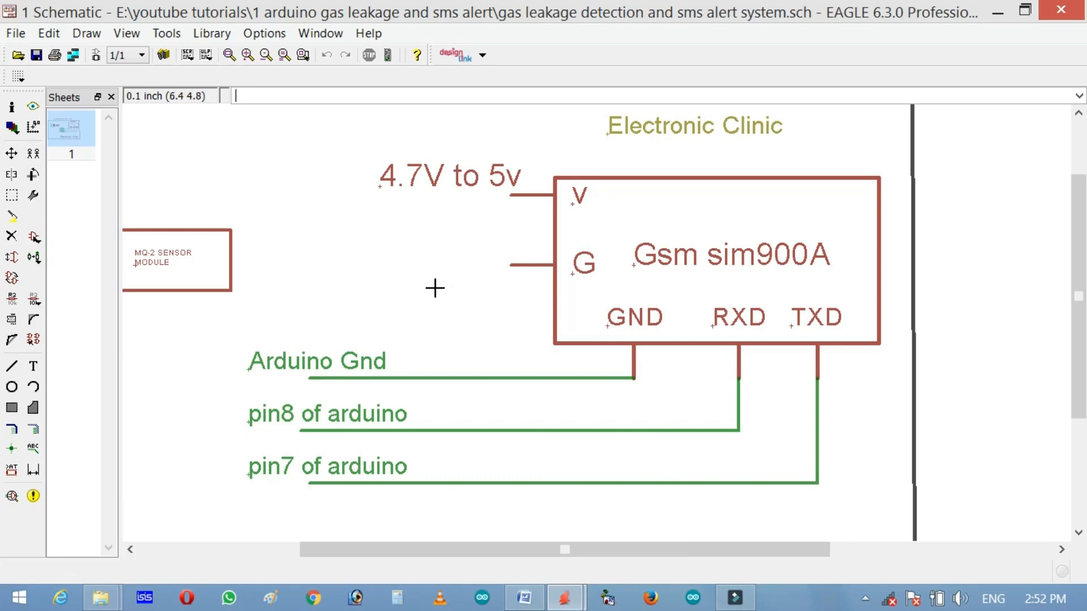
pyautogui.moveTo(446, 269)
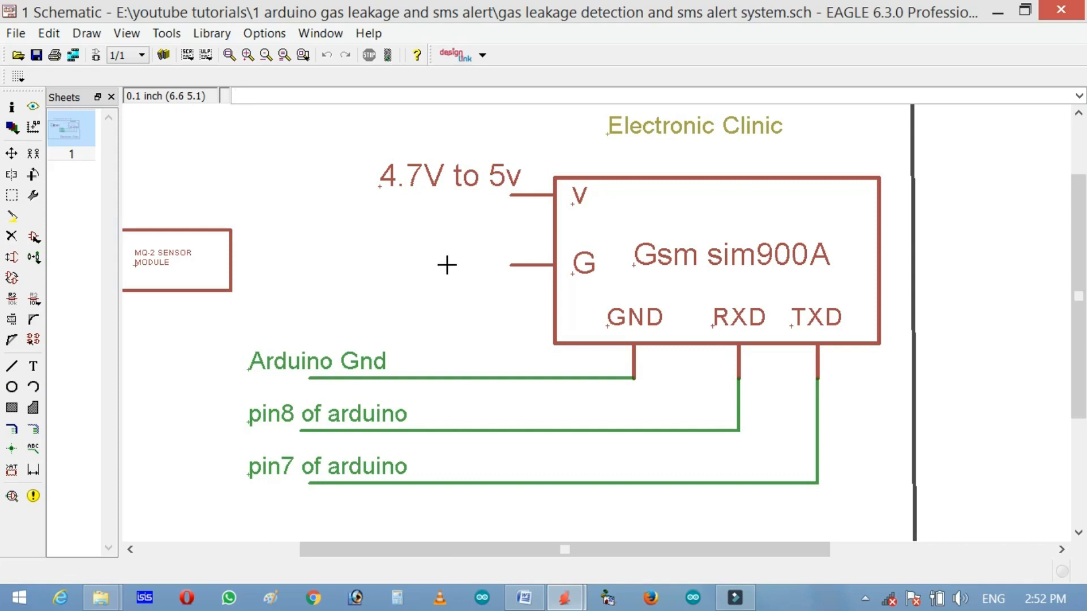
pyautogui.moveTo(454, 273)
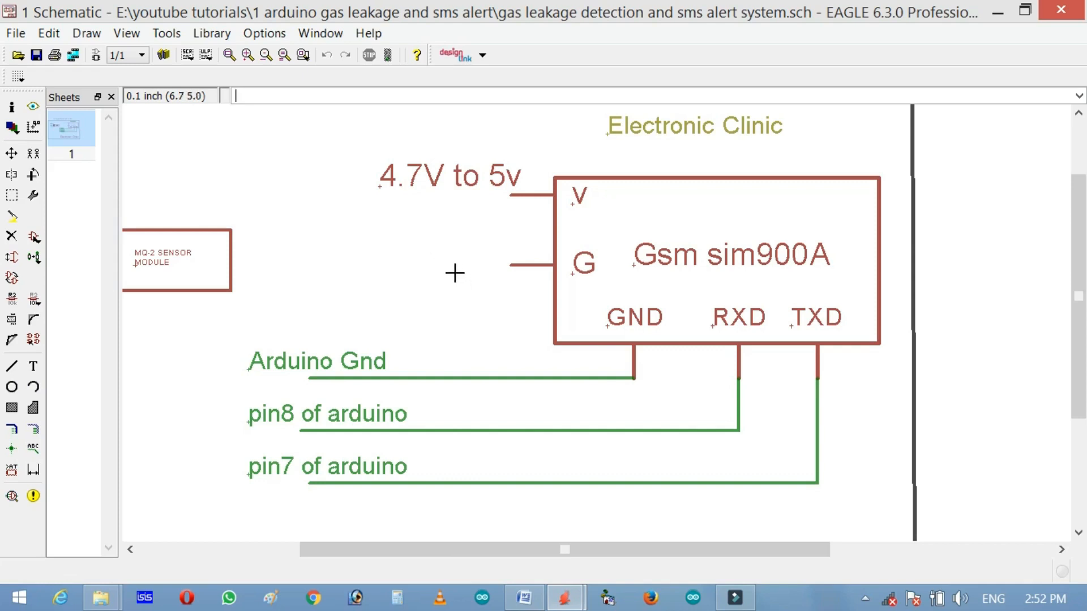
pyautogui.moveTo(461, 264)
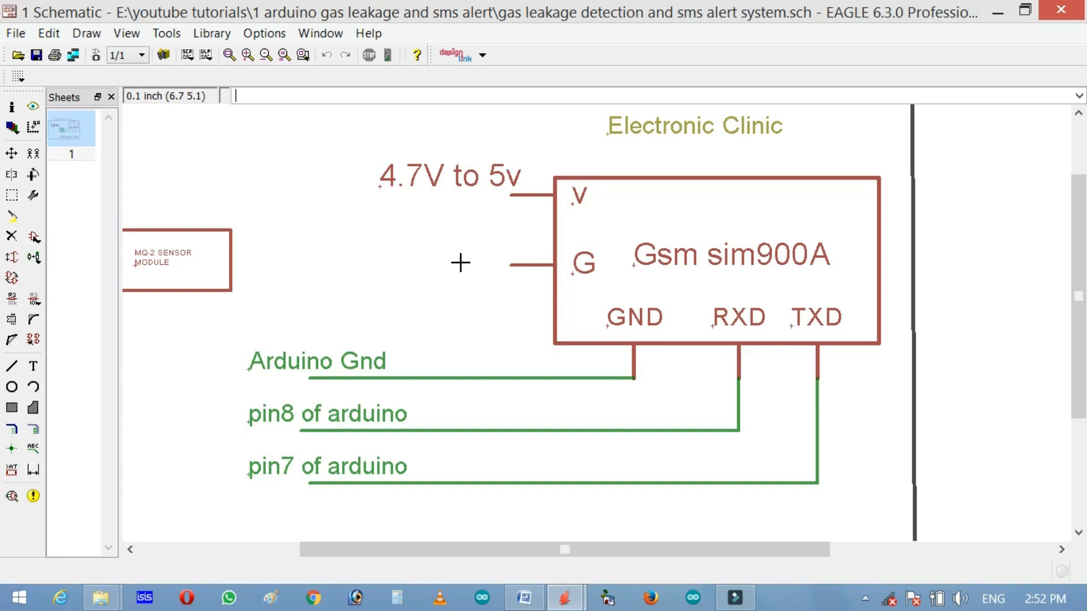
pyautogui.moveTo(469, 252)
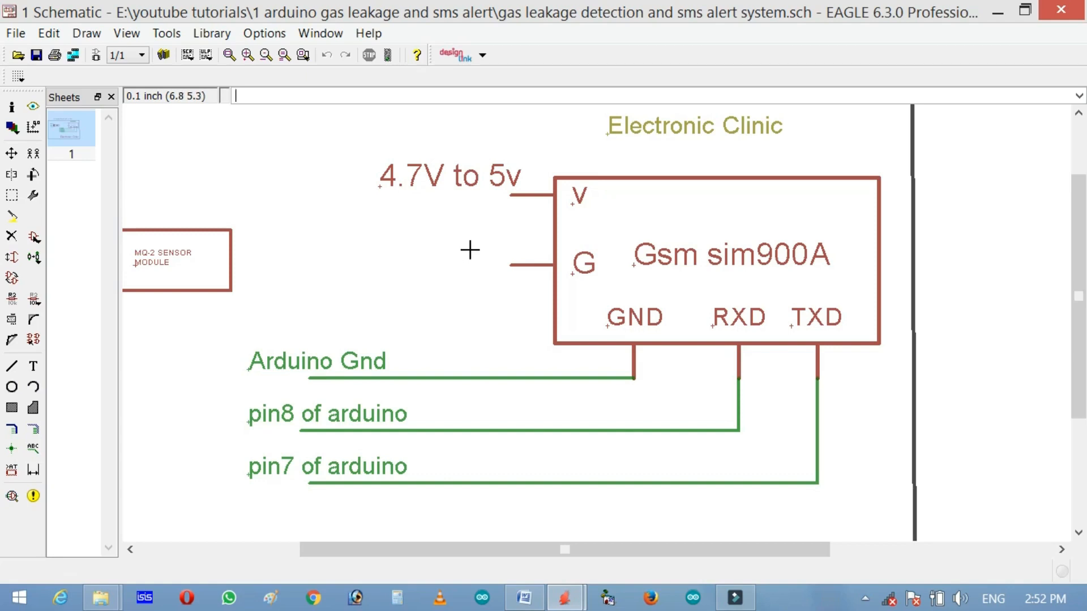
pyautogui.moveTo(453, 264)
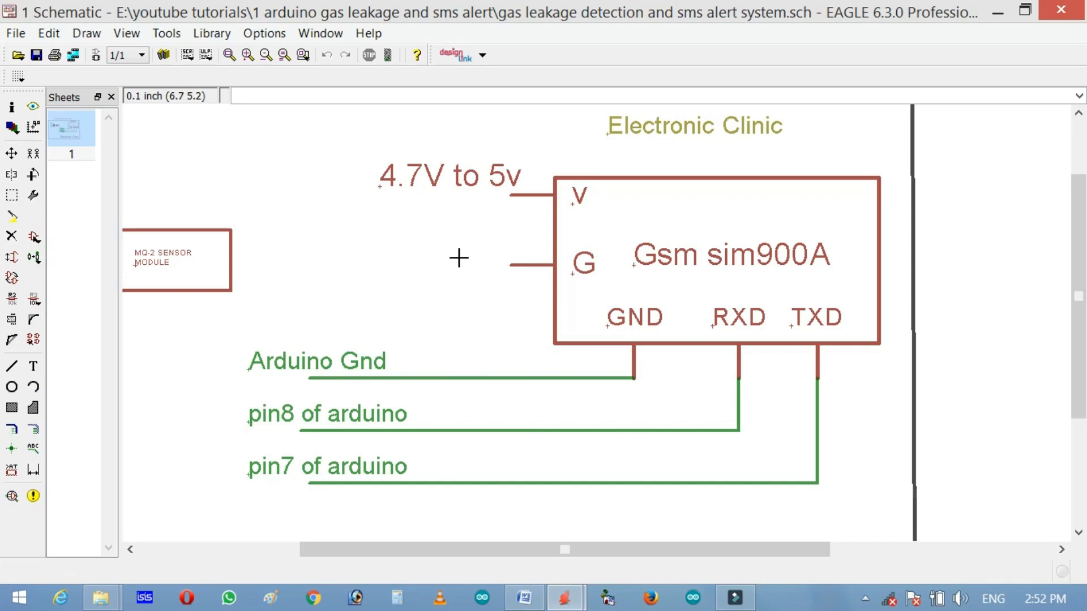
pyautogui.moveTo(458, 262)
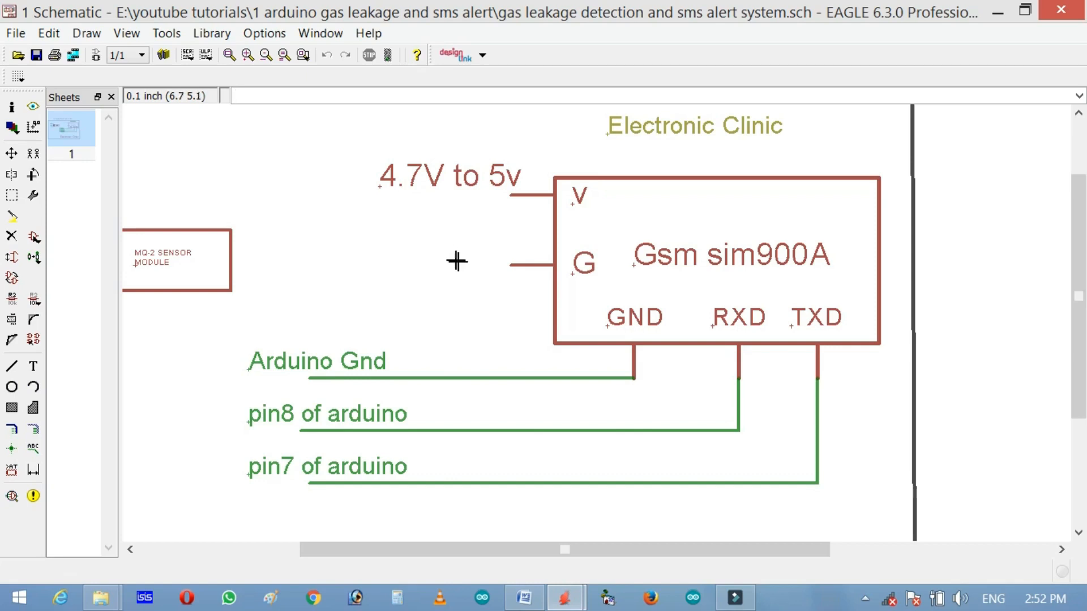
pyautogui.moveTo(443, 246)
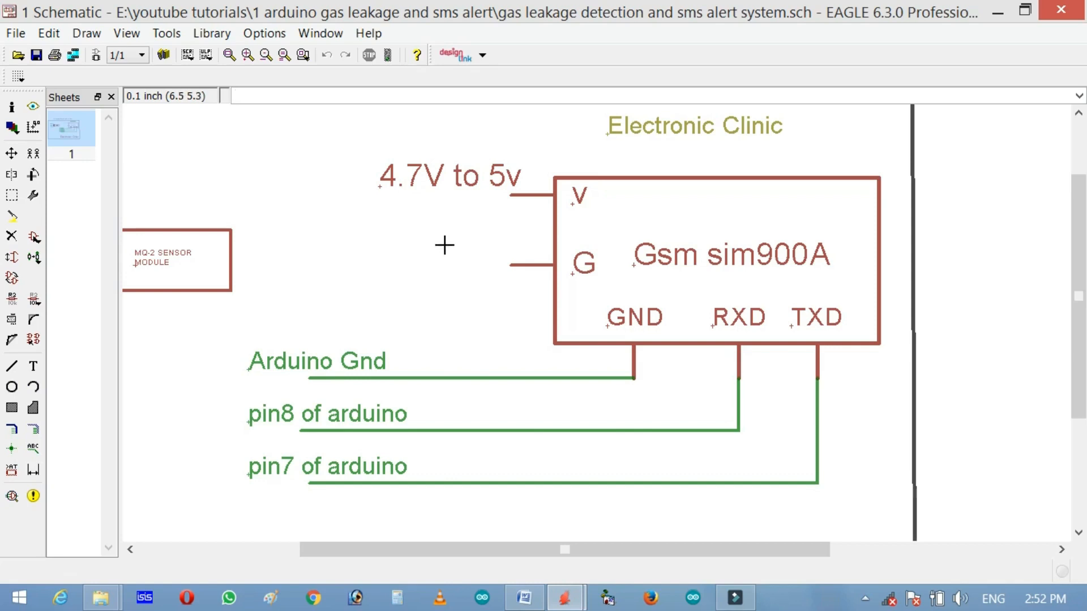
pyautogui.moveTo(455, 251)
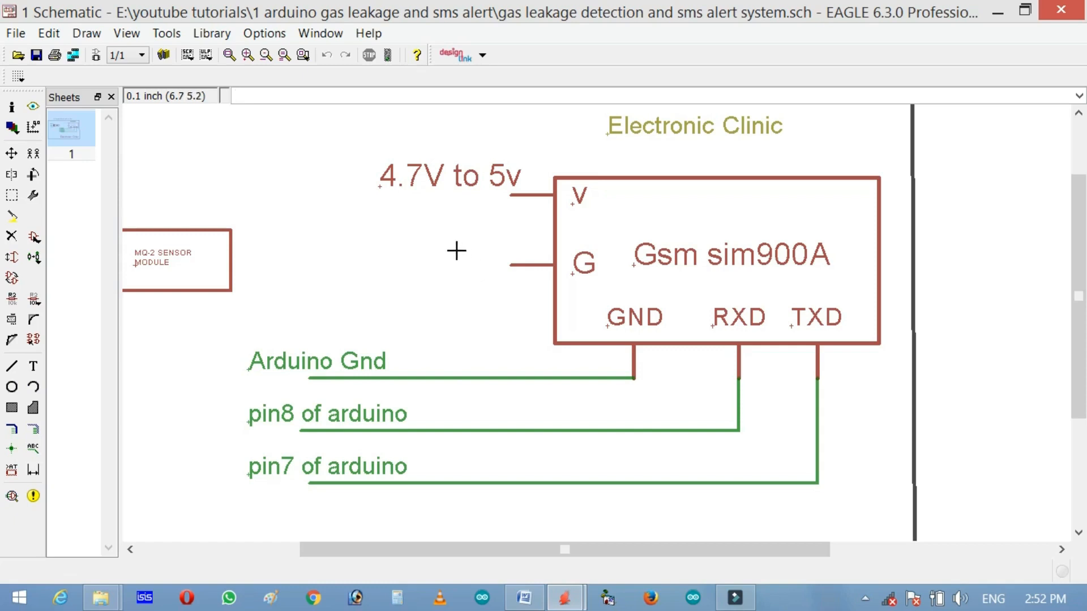
pyautogui.moveTo(487, 266)
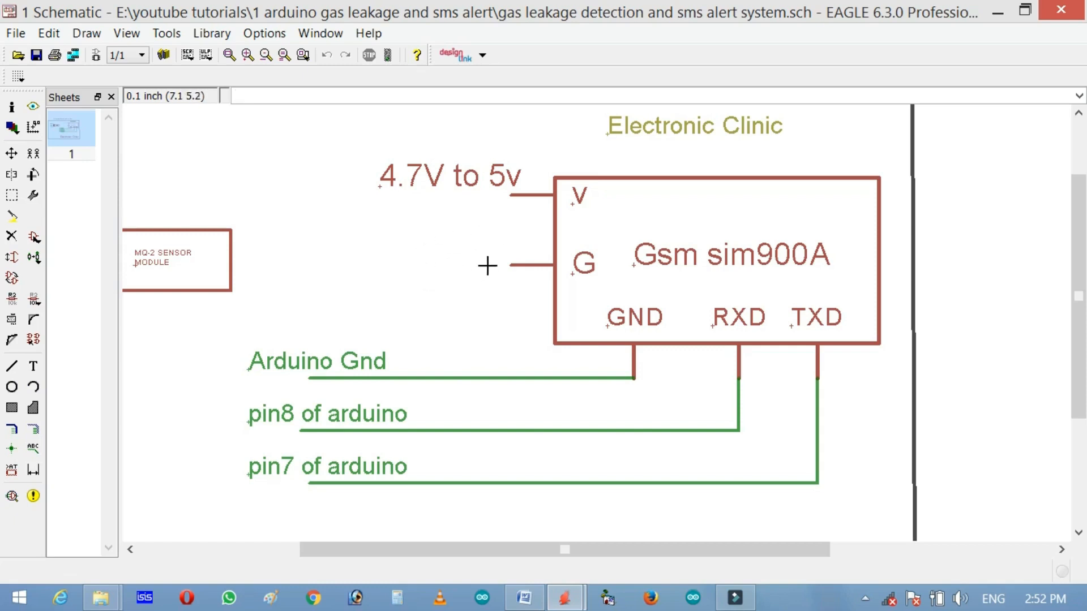
pyautogui.moveTo(767, 385)
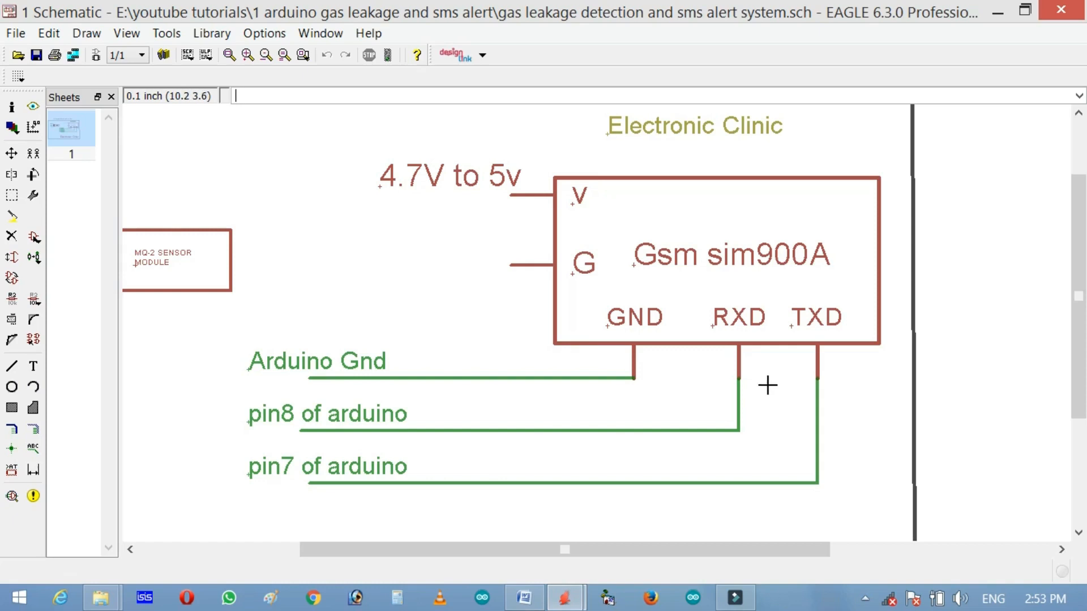
pyautogui.moveTo(276, 493)
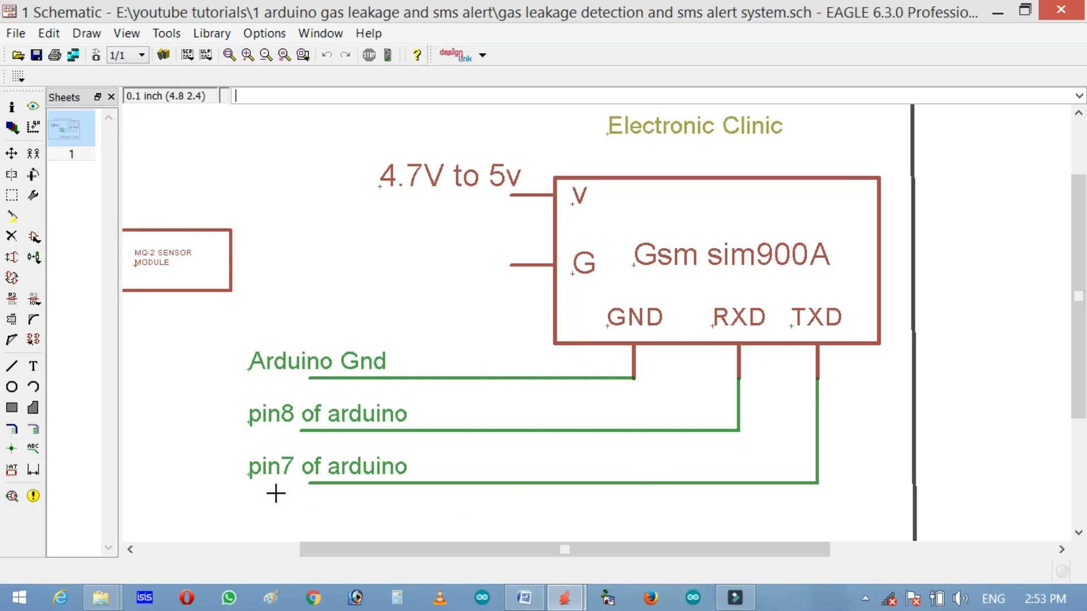
pyautogui.moveTo(575, 374)
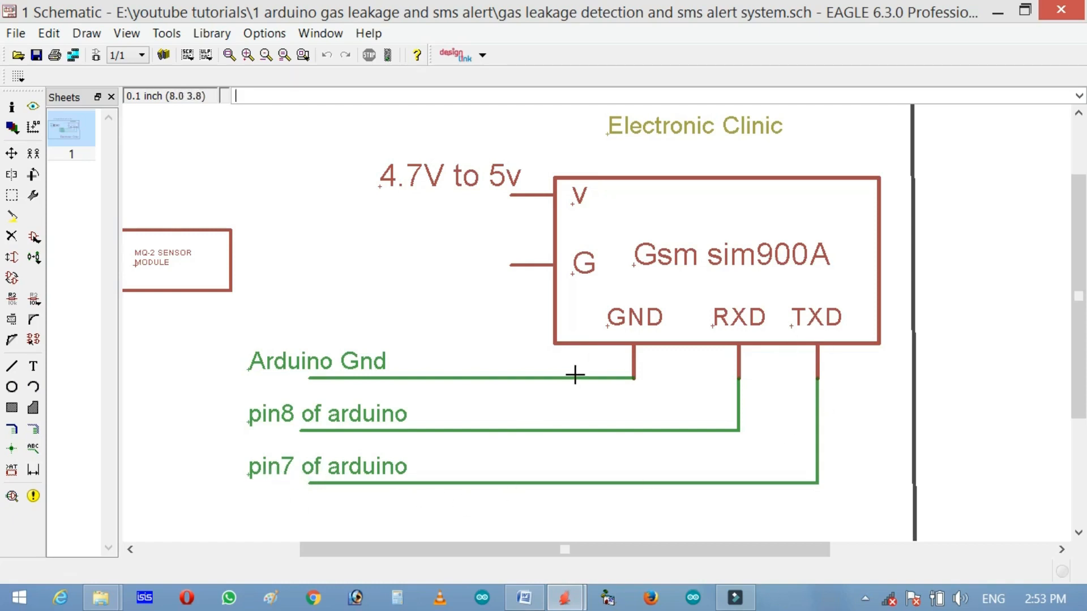
pyautogui.moveTo(303, 434)
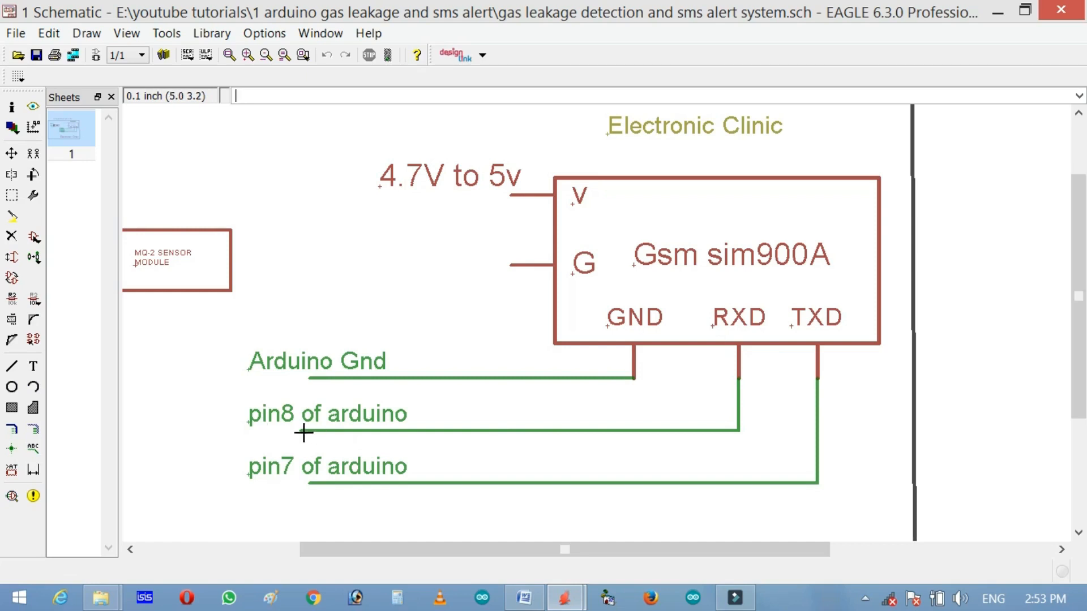
pyautogui.moveTo(606, 338)
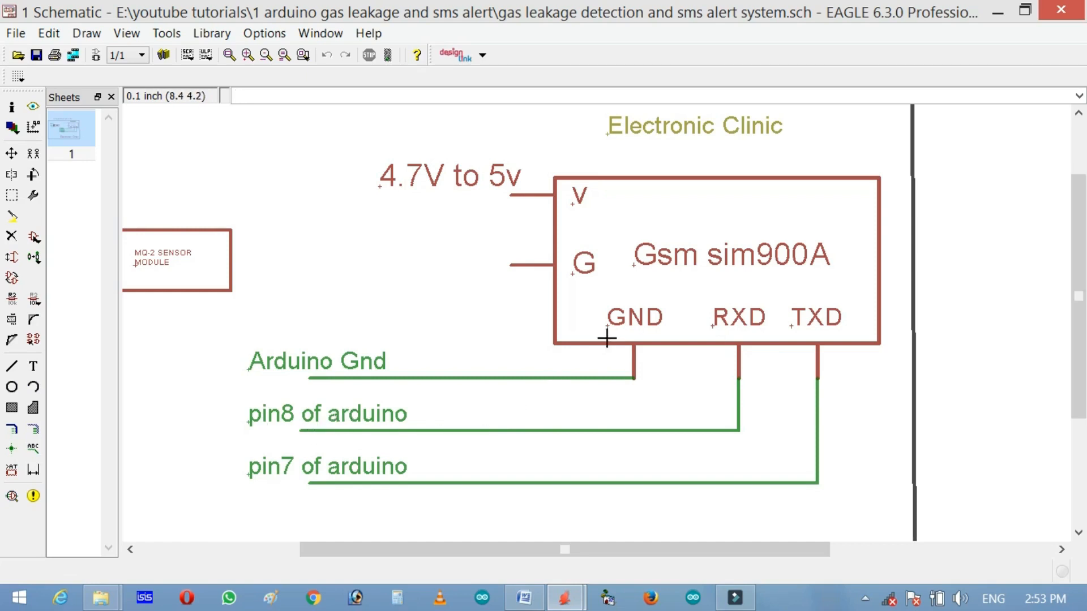
pyautogui.moveTo(344, 378)
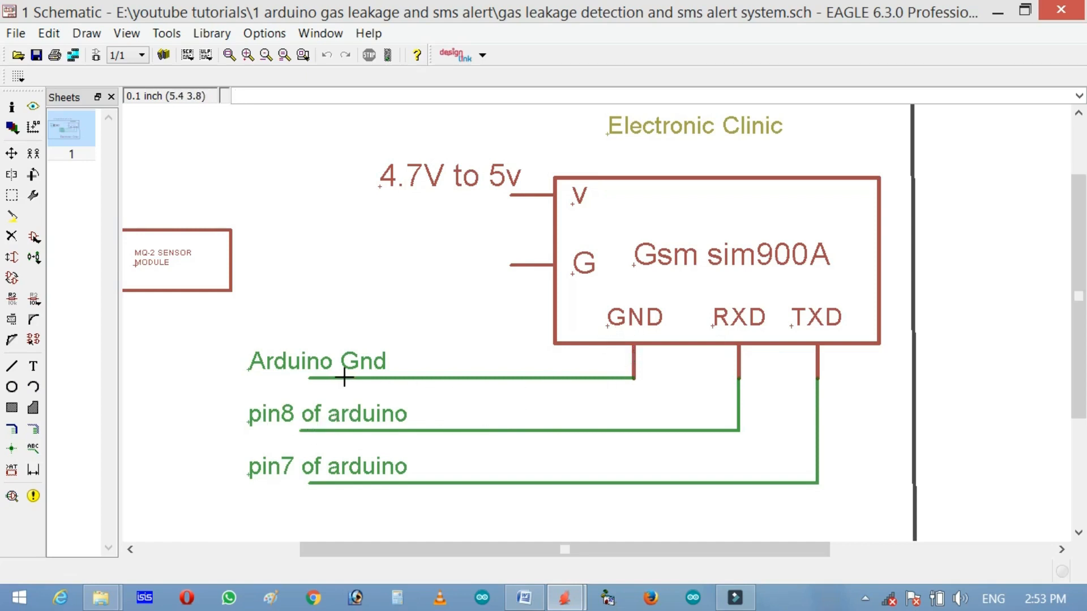
pyautogui.moveTo(397, 193)
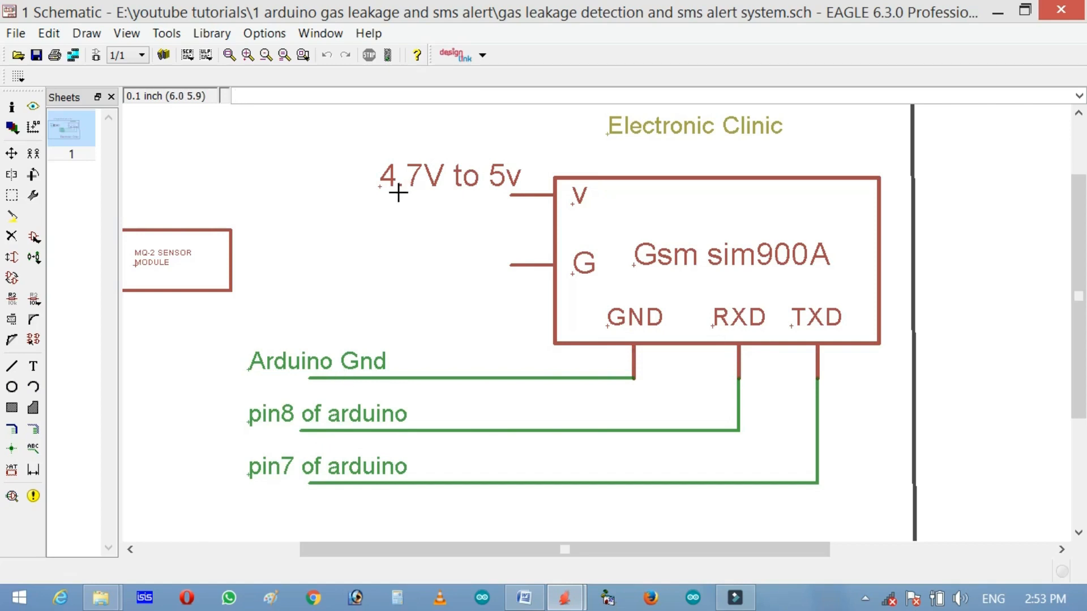
pyautogui.moveTo(542, 262)
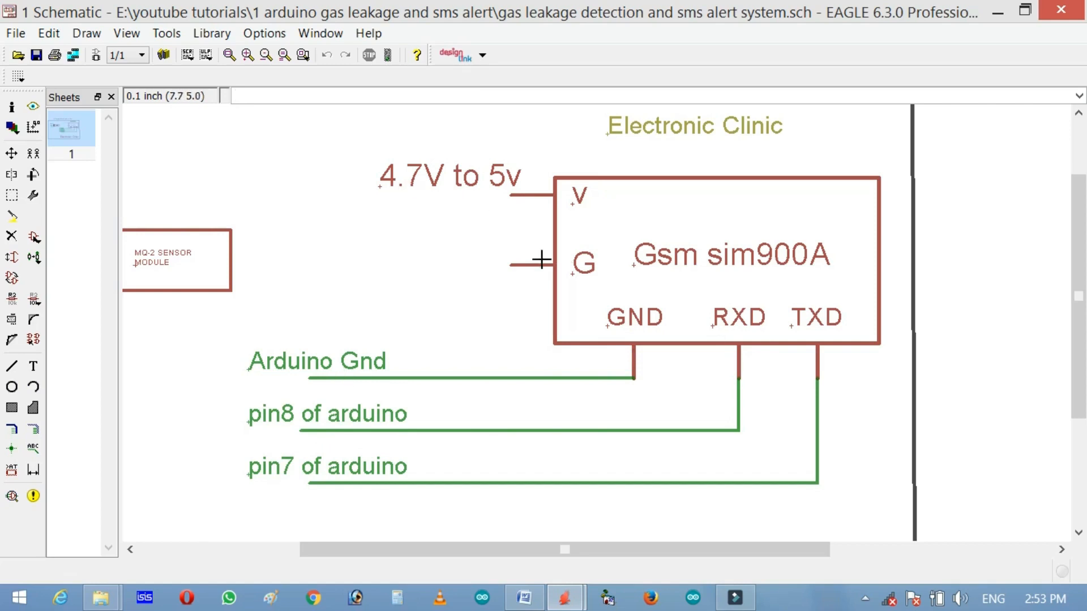
pyautogui.moveTo(405, 150)
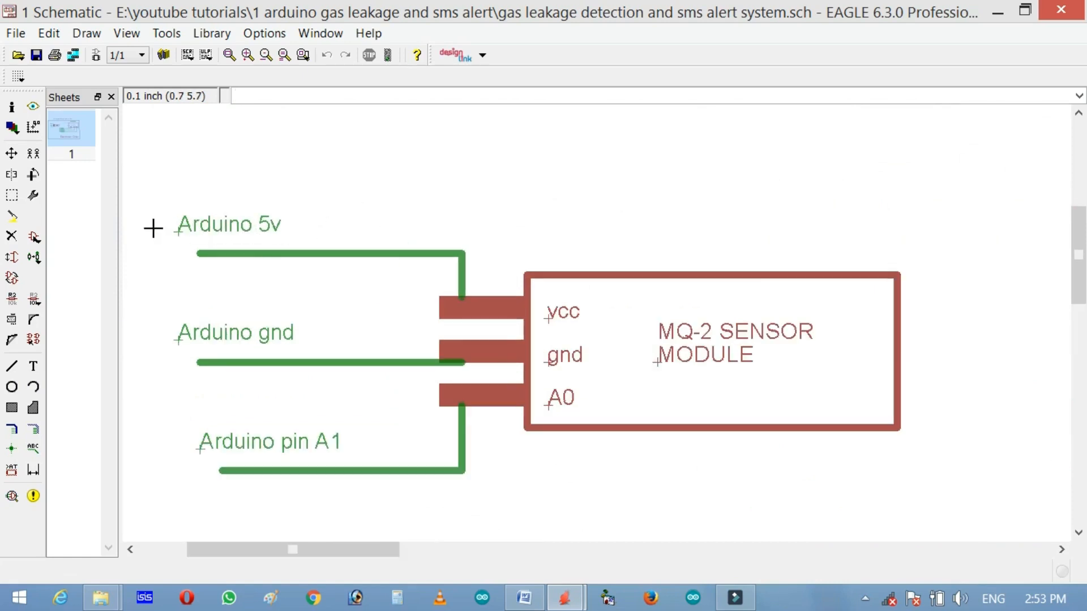
pyautogui.moveTo(276, 360)
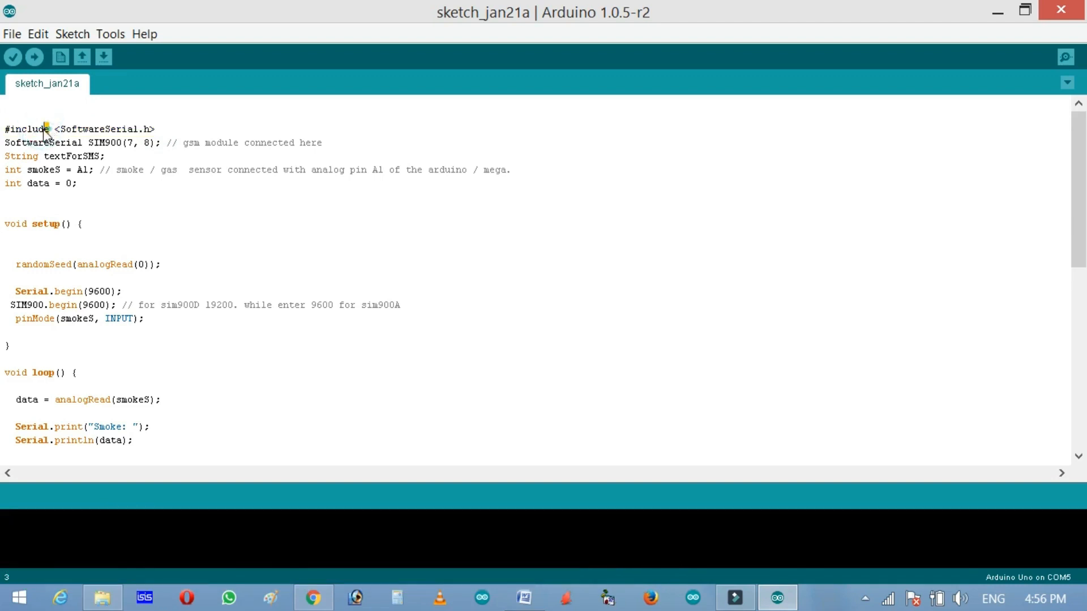
# Bring the sketch_jan21a window forward showing the SIM900 and smoke-sensor declarations
pyautogui.doubleClick(26, 130)
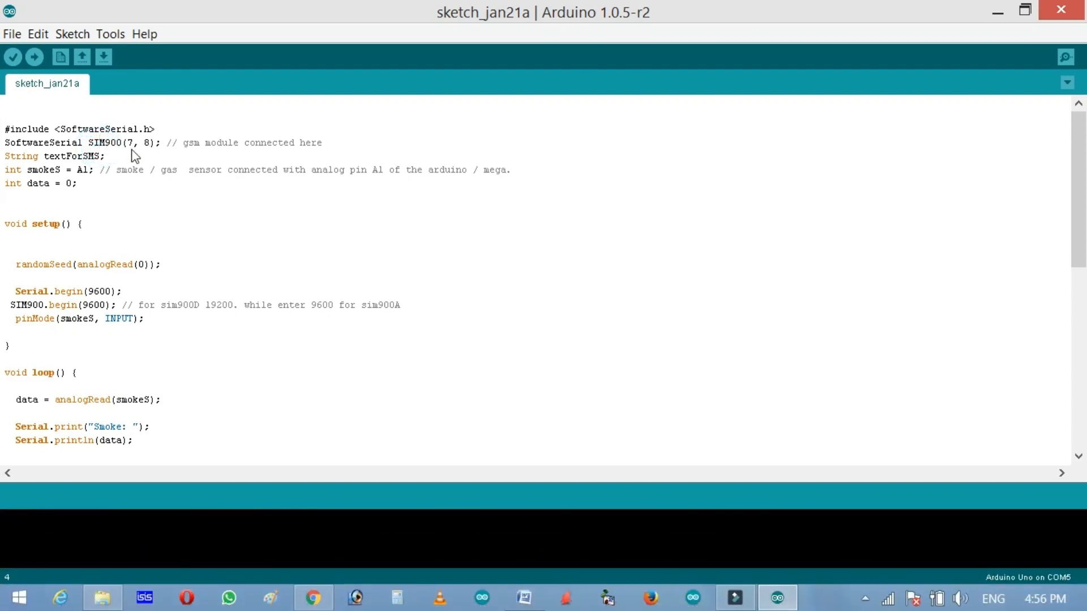
pyautogui.moveTo(223, 163)
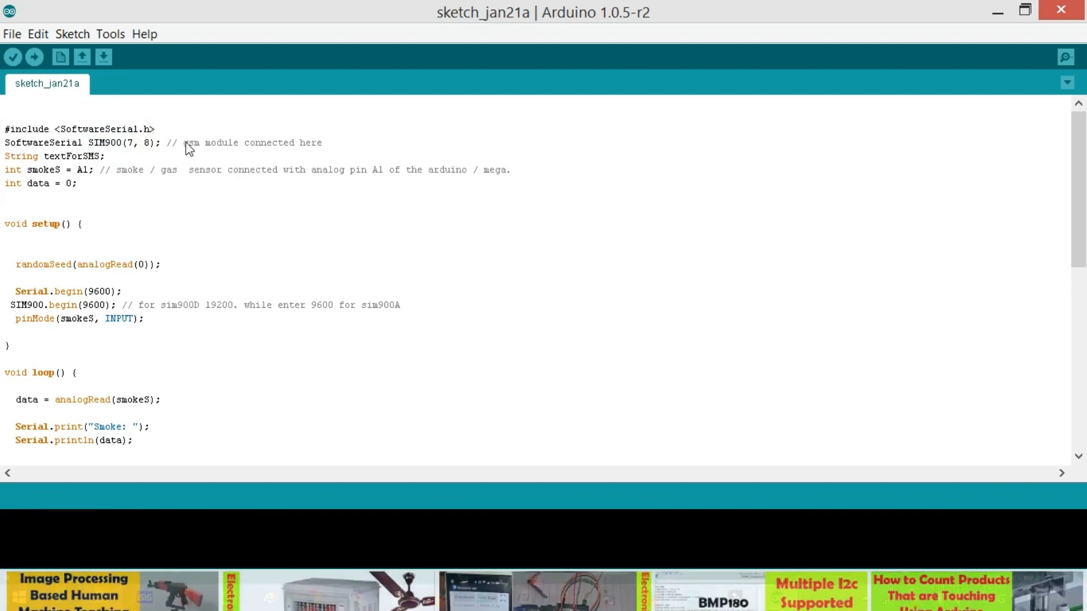
pyautogui.moveTo(113, 162)
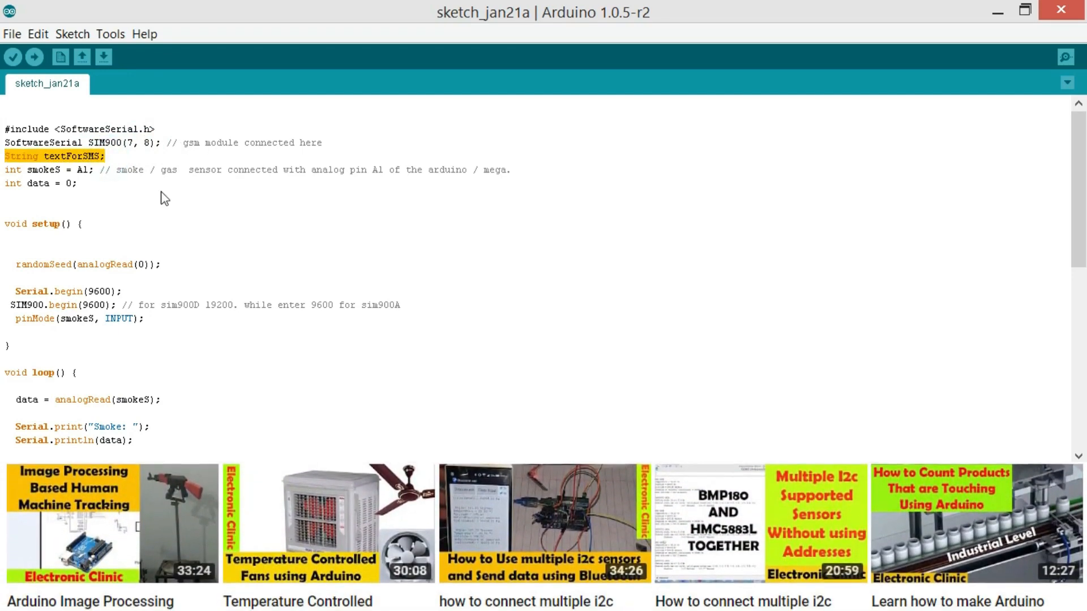
pyautogui.click(33, 154)
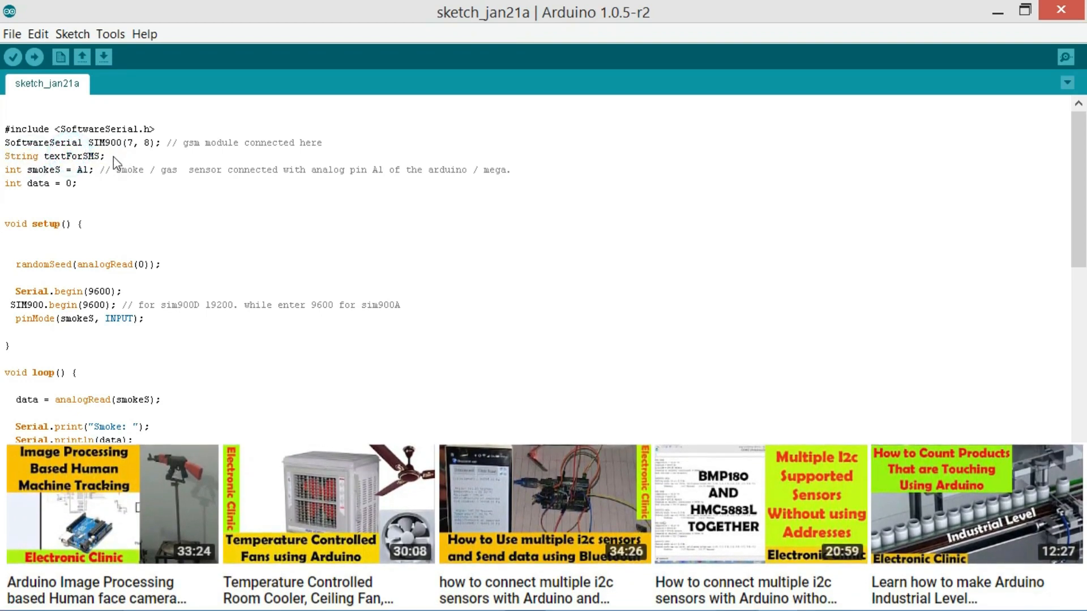
pyautogui.moveTo(62, 187)
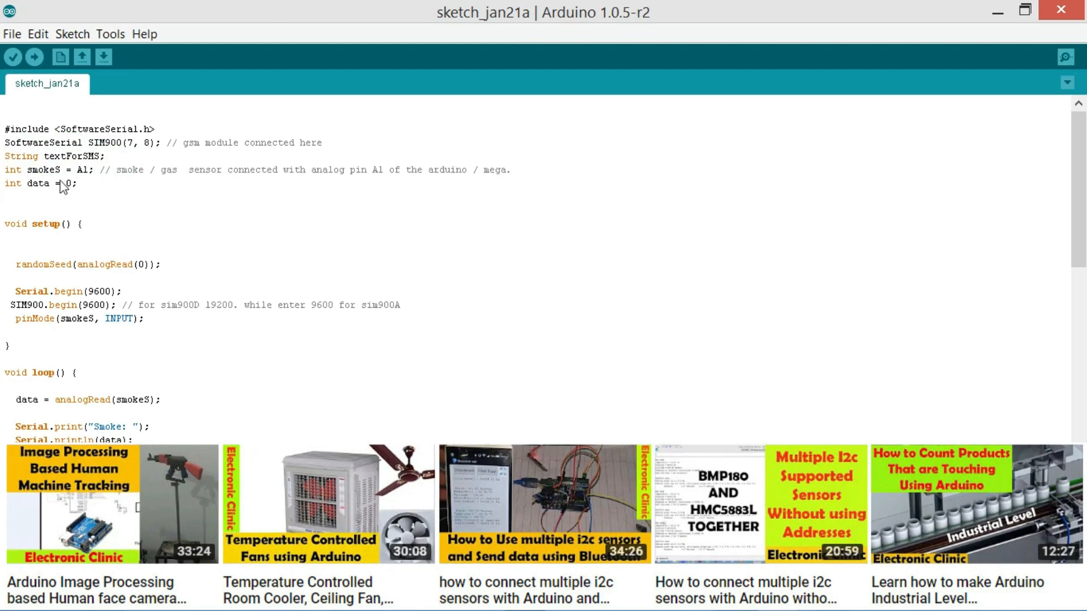
pyautogui.moveTo(92, 179)
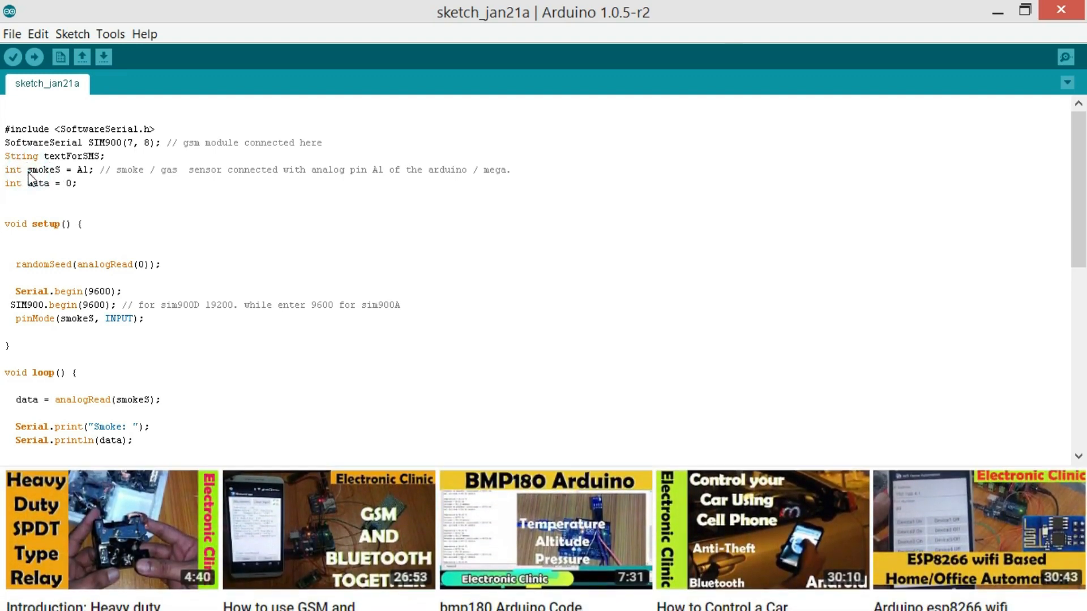
pyautogui.moveTo(310, 257)
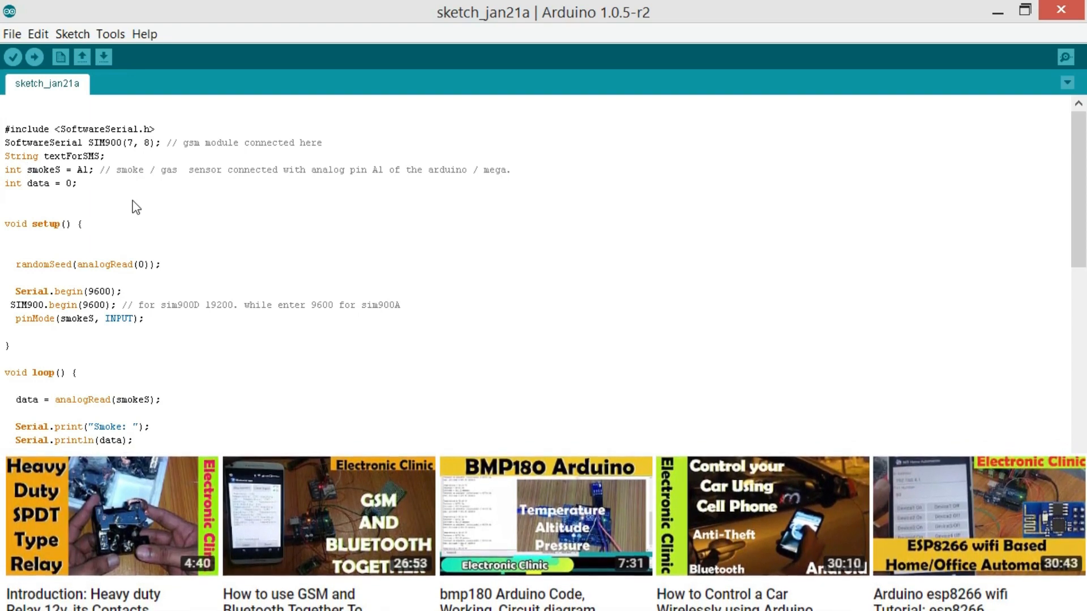
pyautogui.write('l')
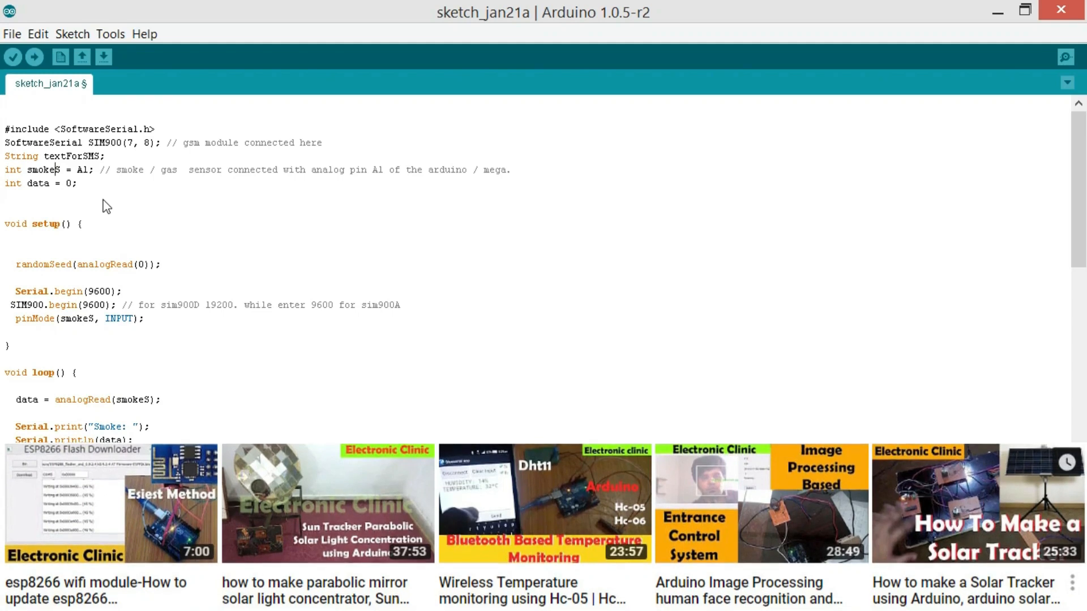
pyautogui.click(10, 196)
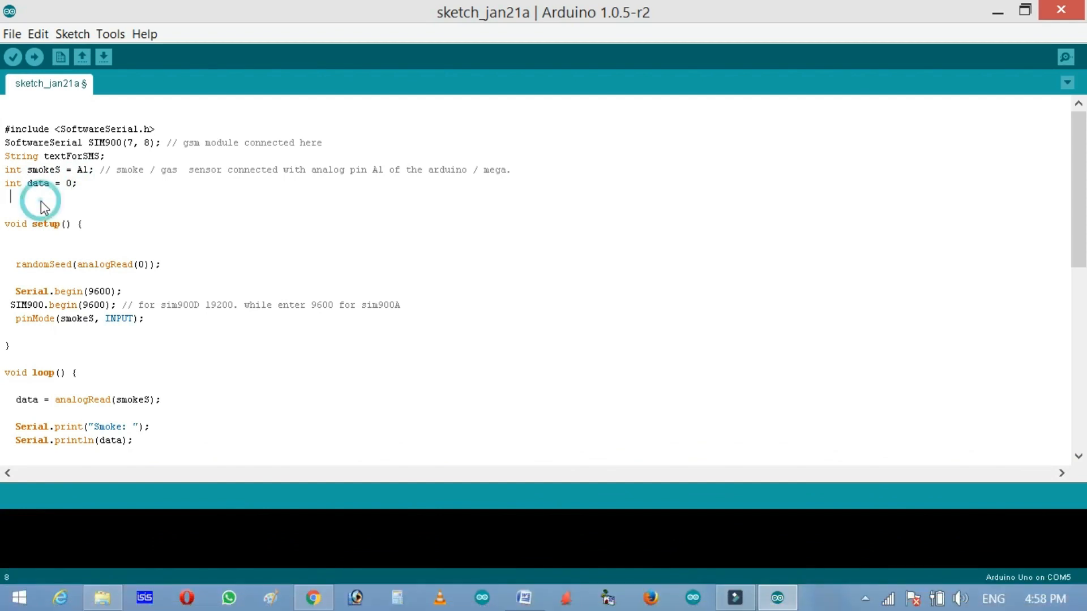
pyautogui.moveTo(104, 252)
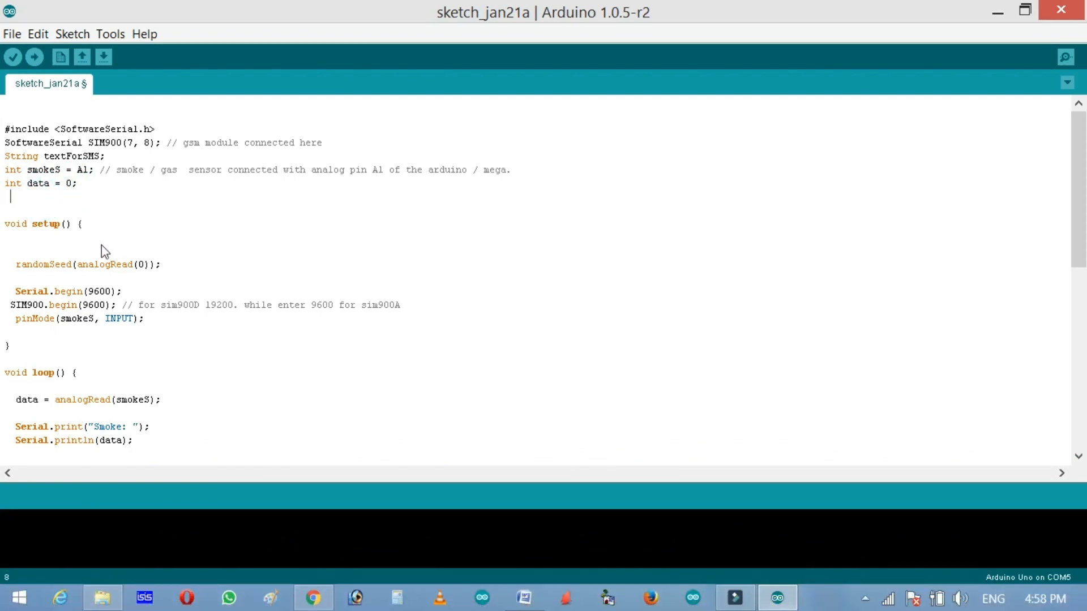
pyautogui.click(67, 223)
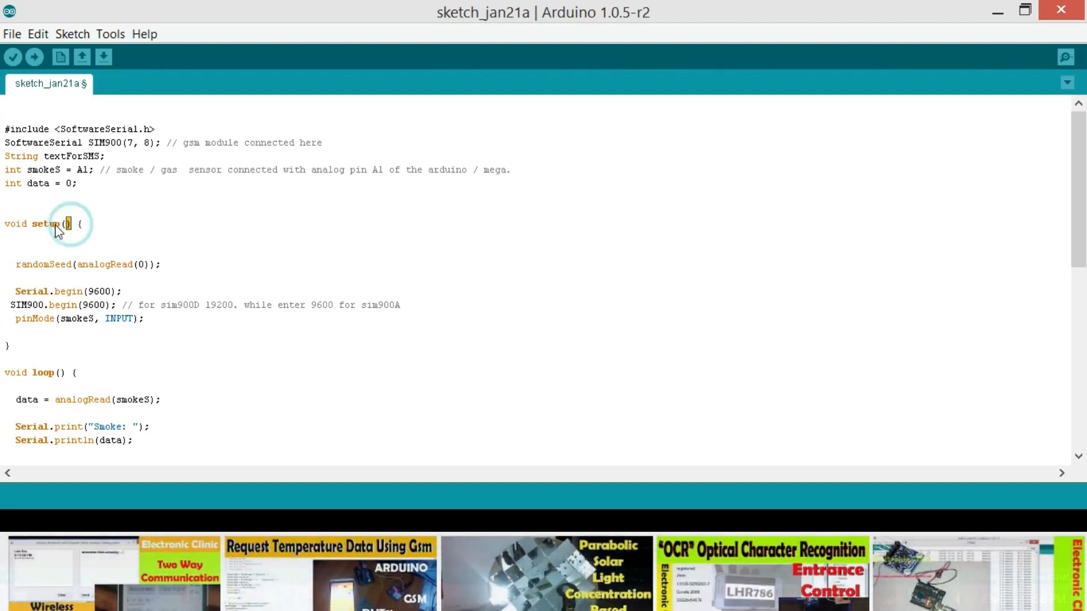
pyautogui.doubleClick(35, 224)
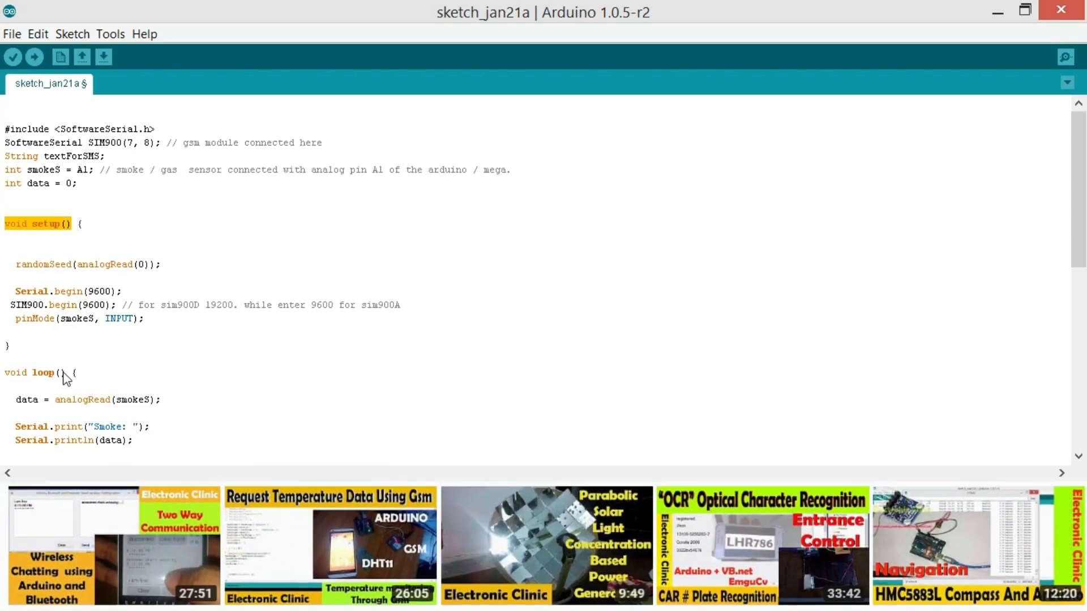
pyautogui.click(35, 372)
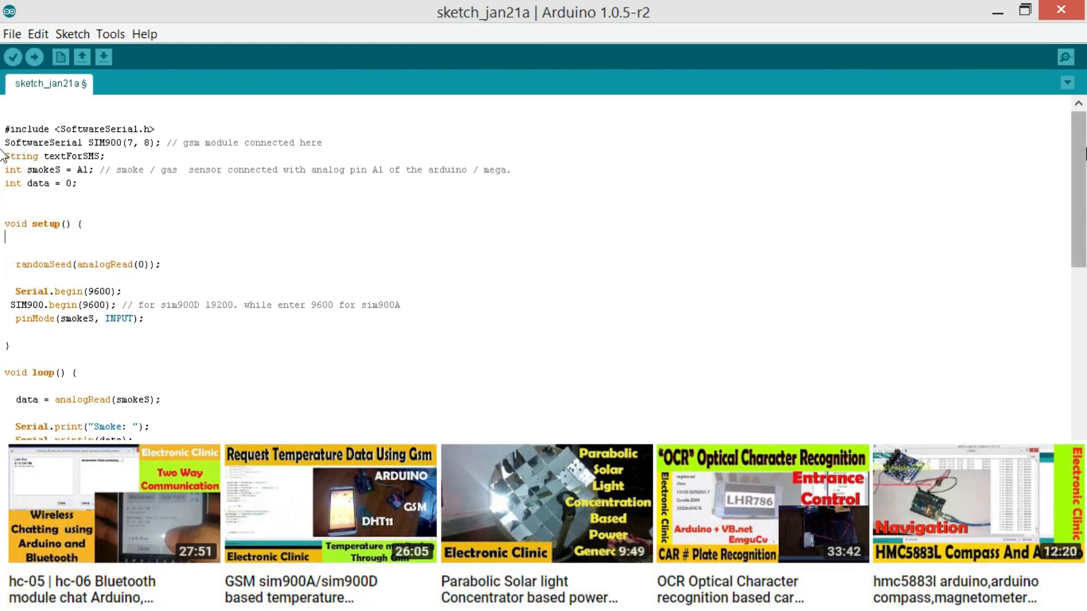
pyautogui.scroll(-3)
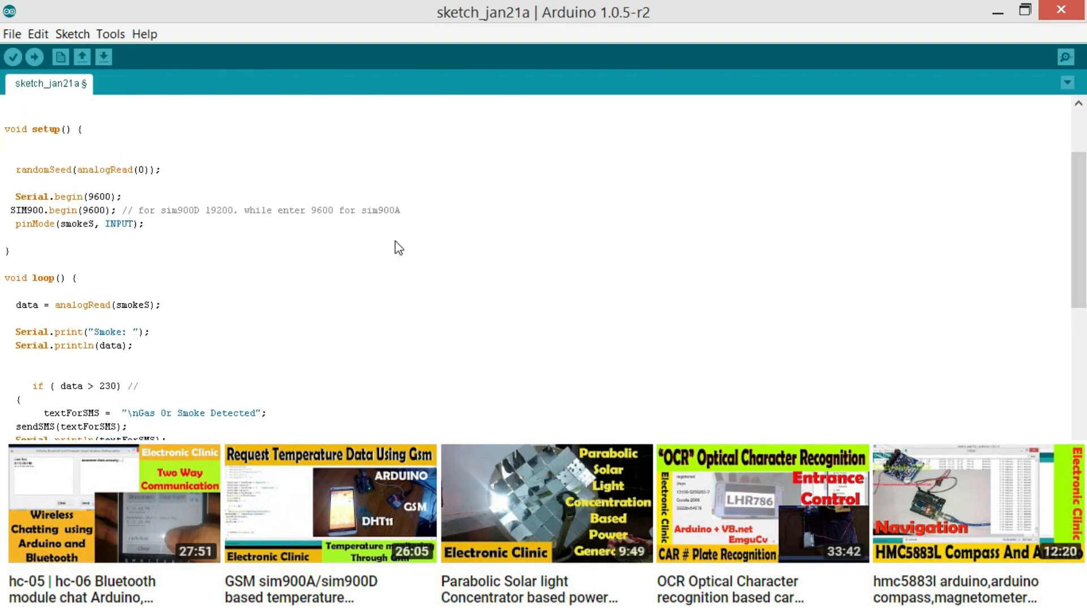
pyautogui.scroll(3)
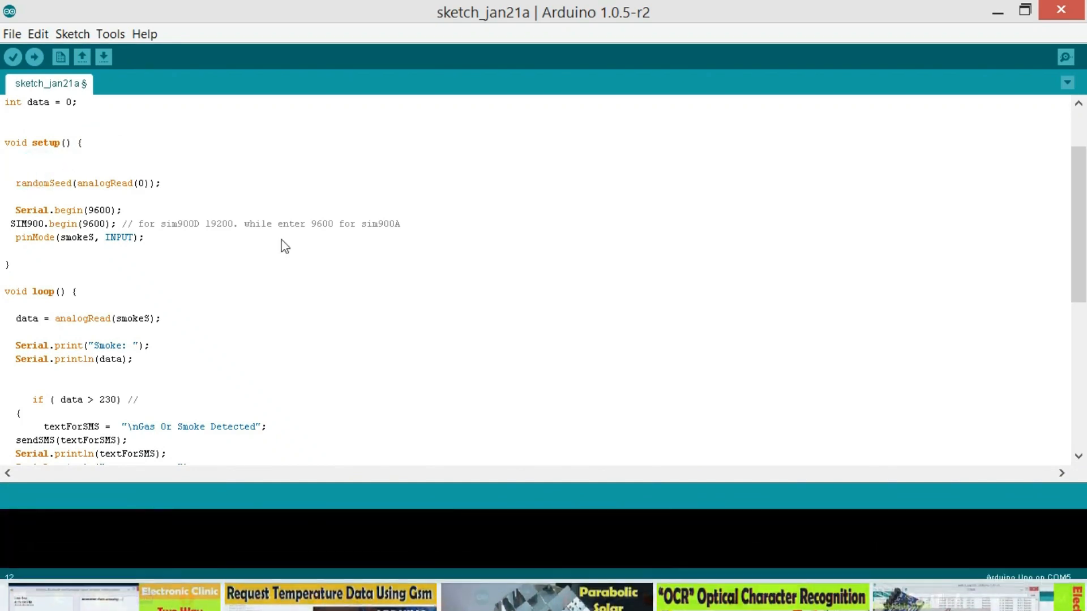
pyautogui.moveTo(345, 288)
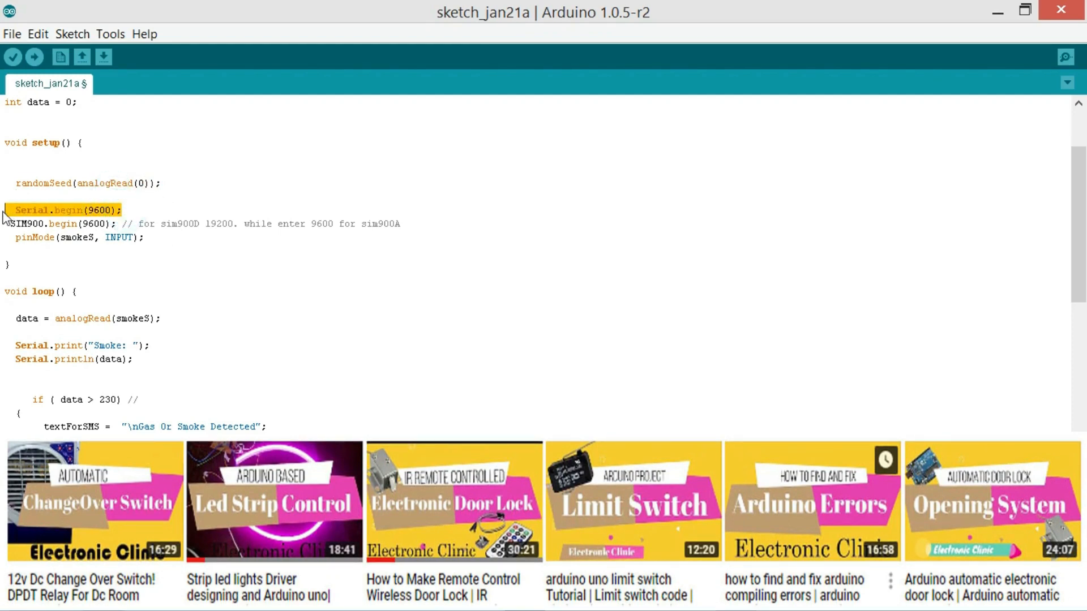
pyautogui.click(128, 216)
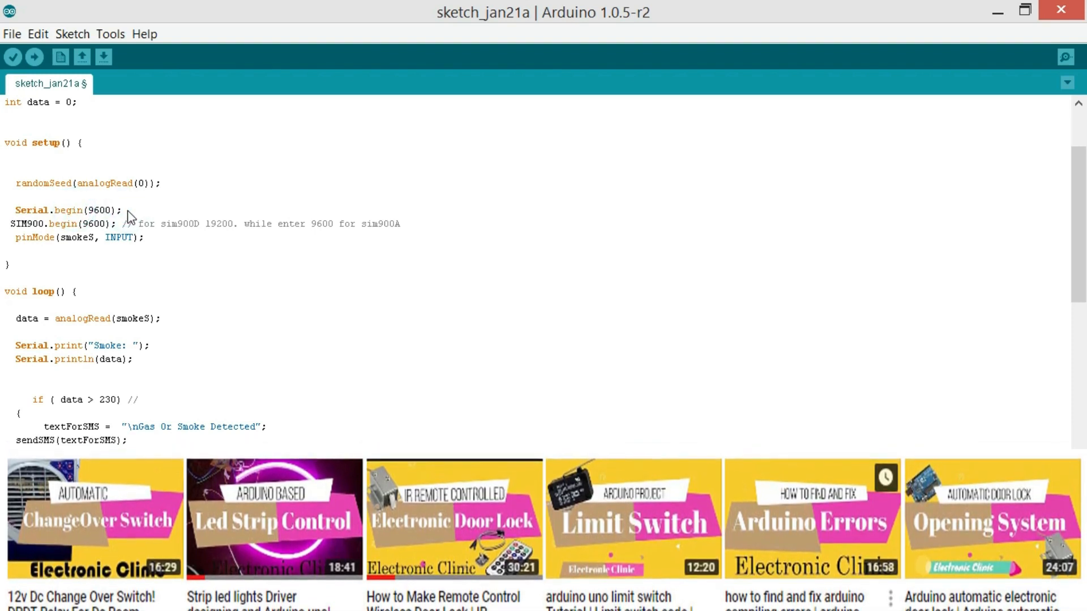
pyautogui.scroll(-3)
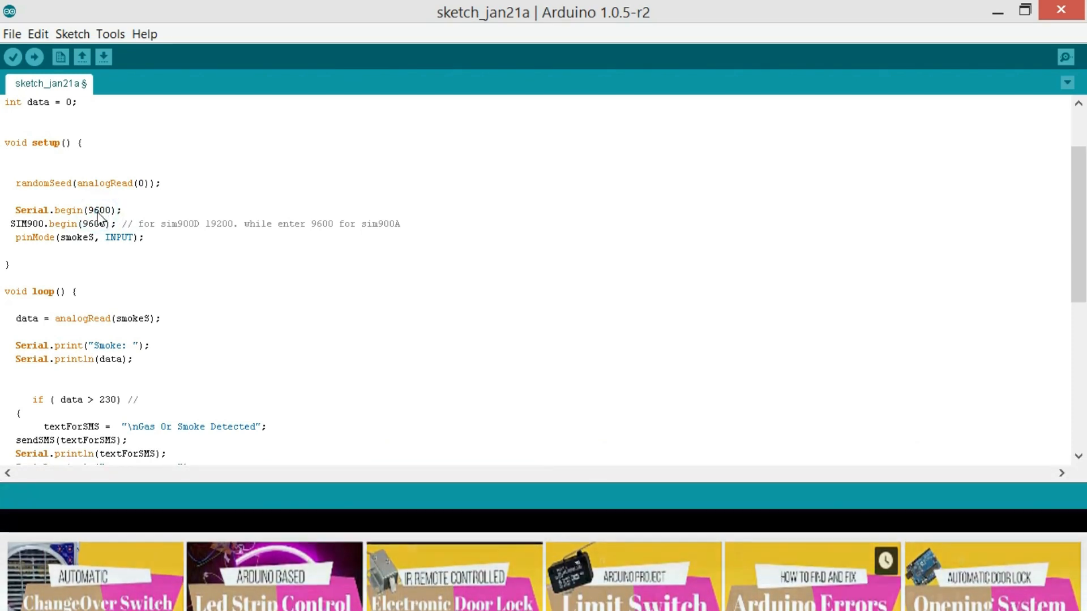
pyautogui.doubleClick(99, 210)
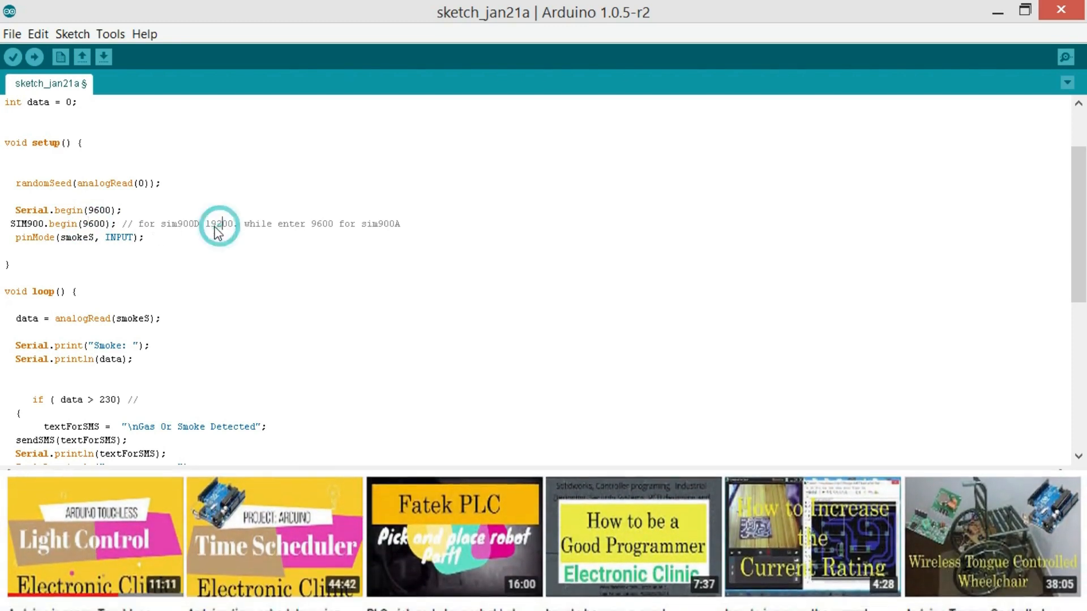
pyautogui.doubleClick(219, 223)
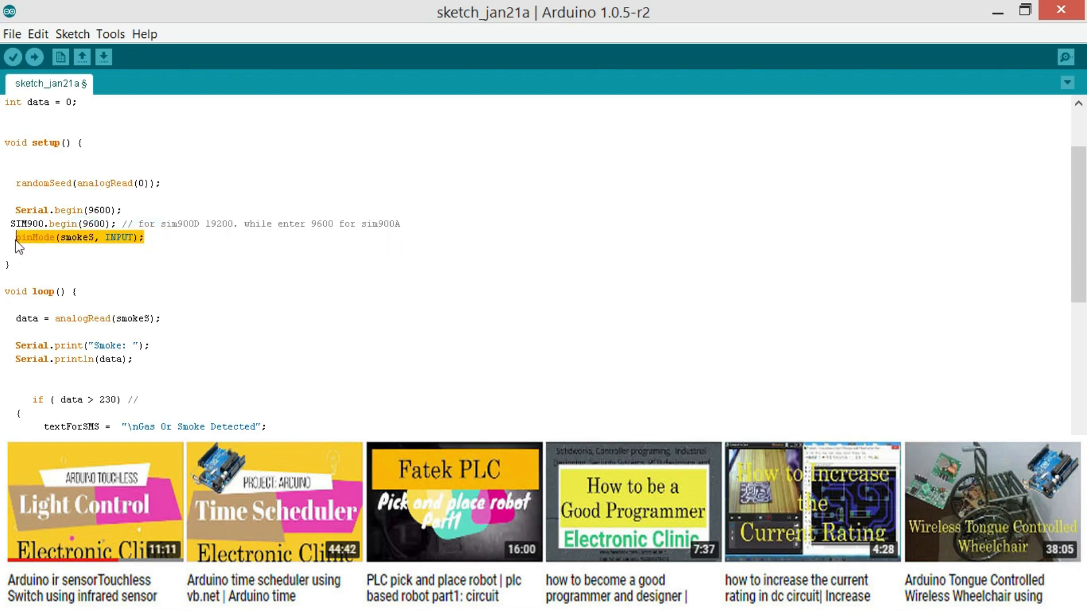
pyautogui.moveTo(137, 250)
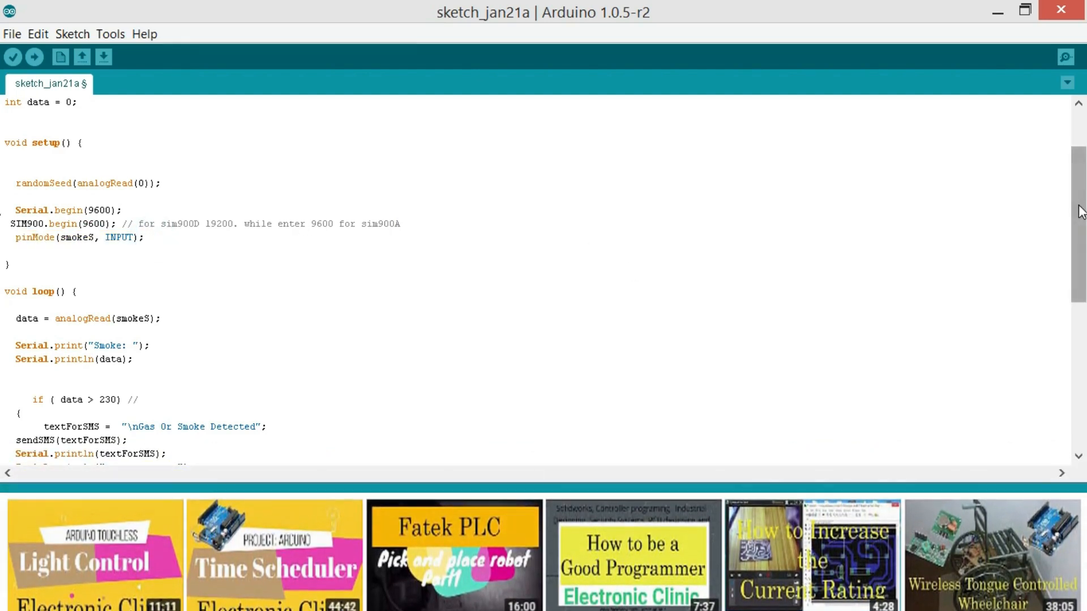
pyautogui.scroll(-3)
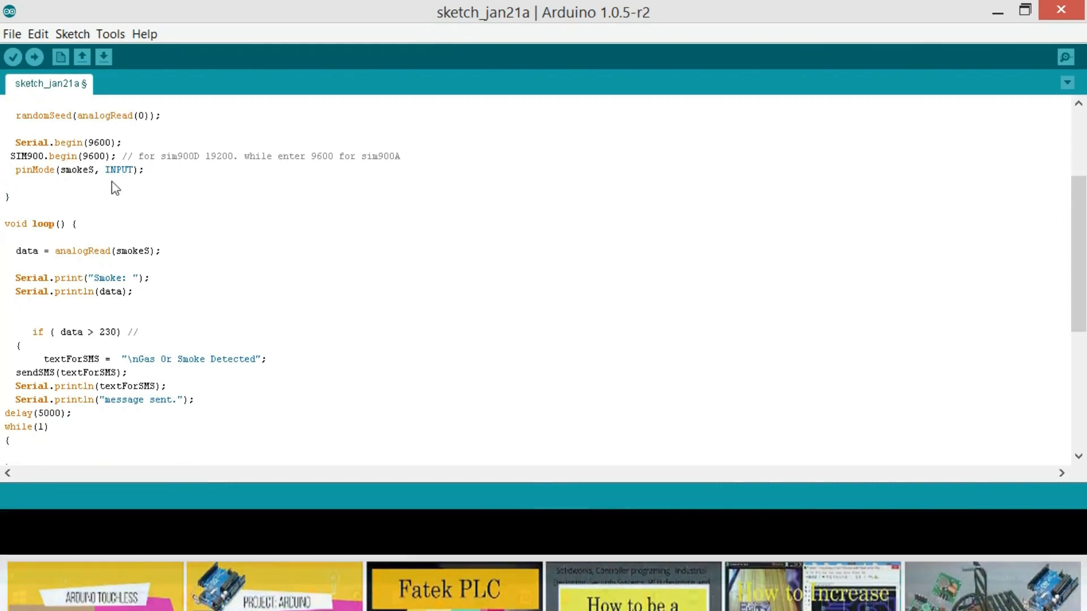
pyautogui.doubleClick(119, 170)
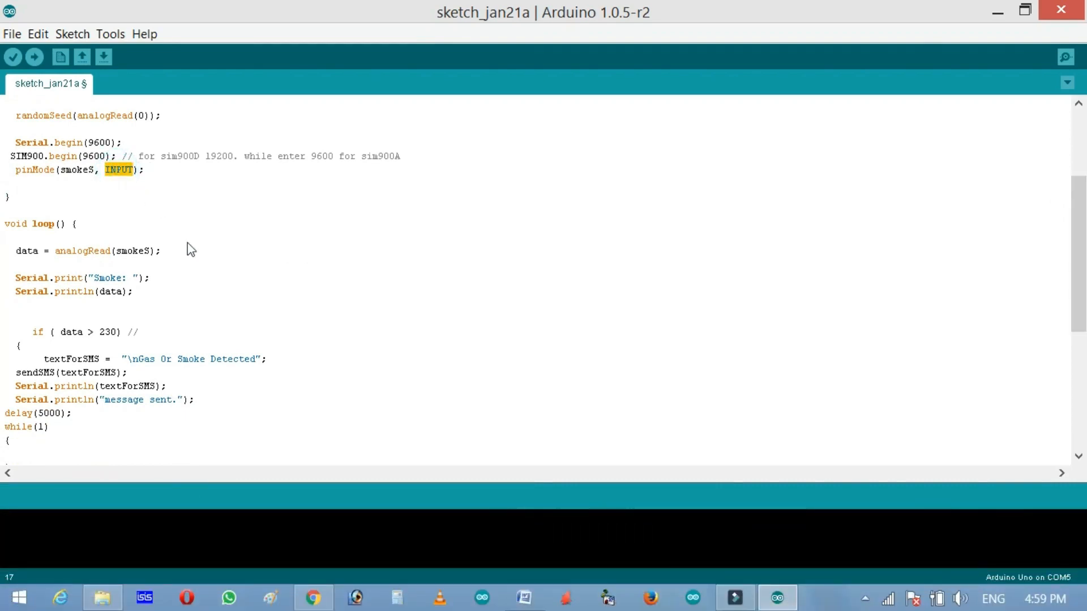
pyautogui.click(104, 197)
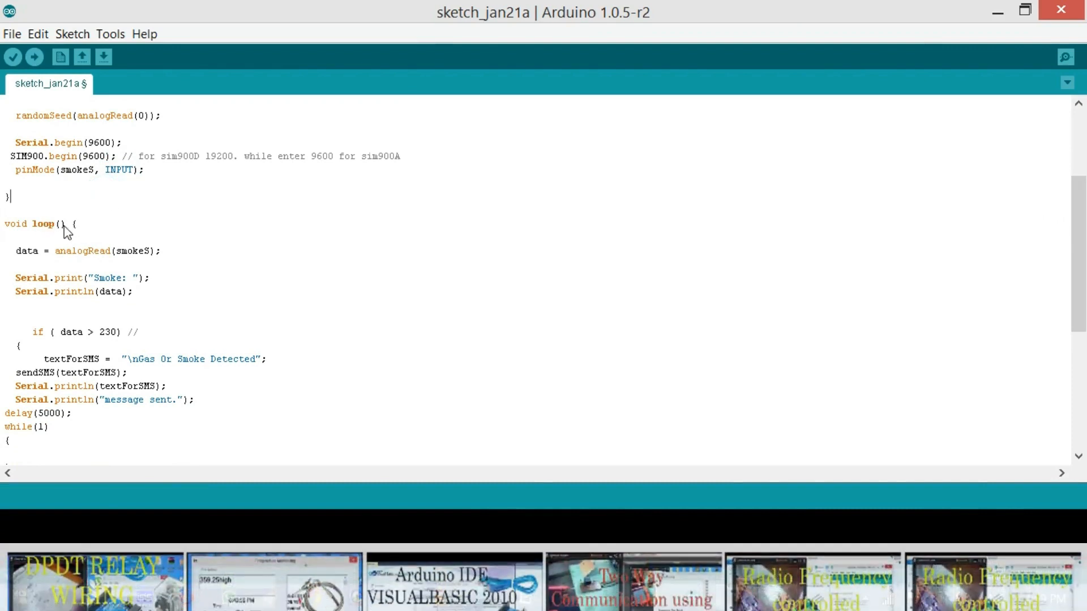
pyautogui.doubleClick(31, 223)
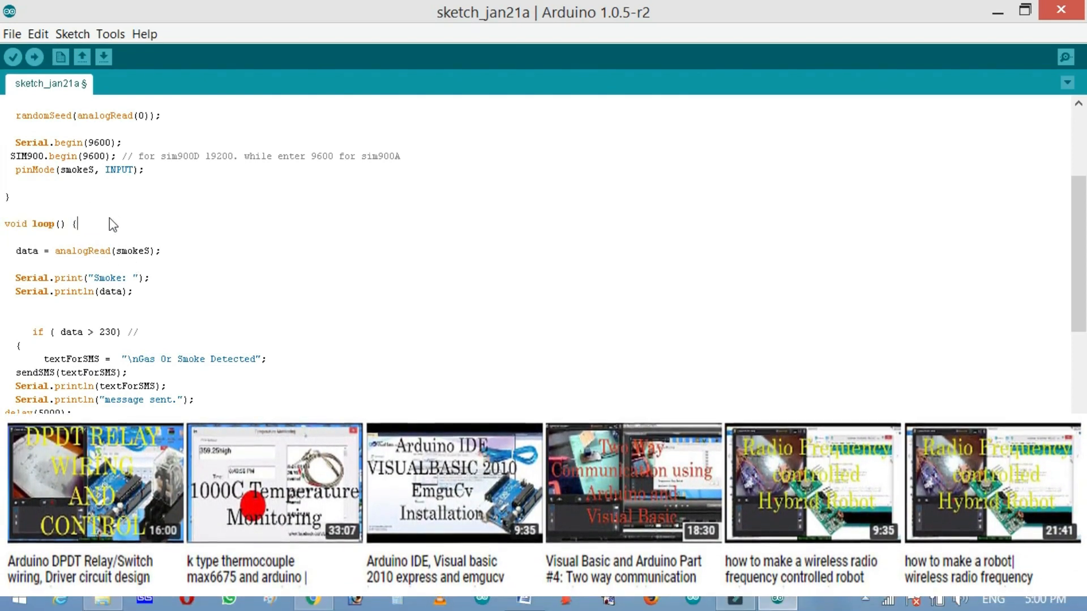
pyautogui.moveTo(66, 229)
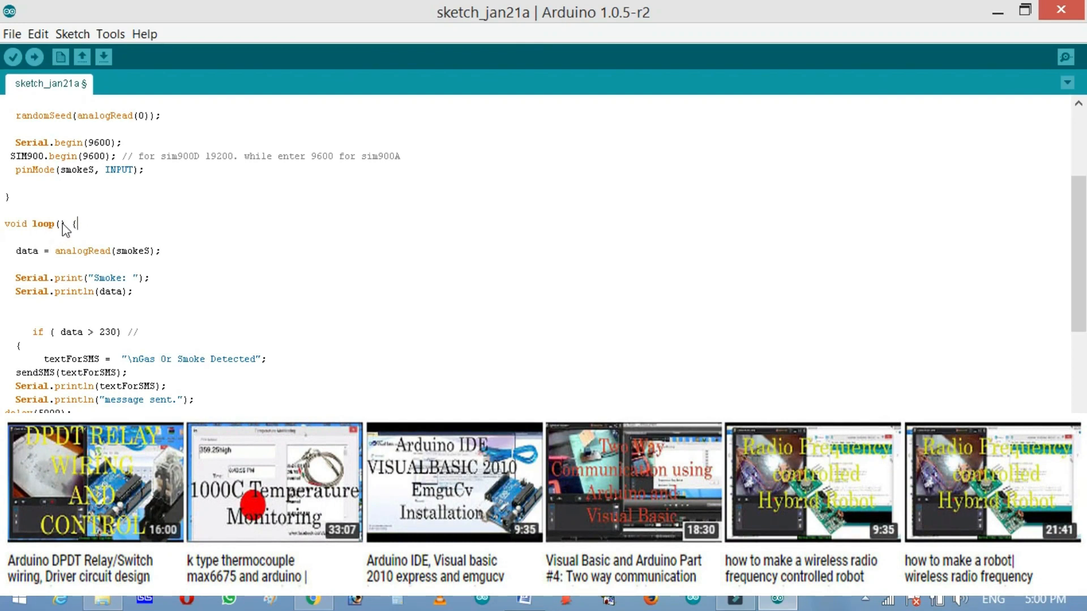
pyautogui.moveTo(67, 243)
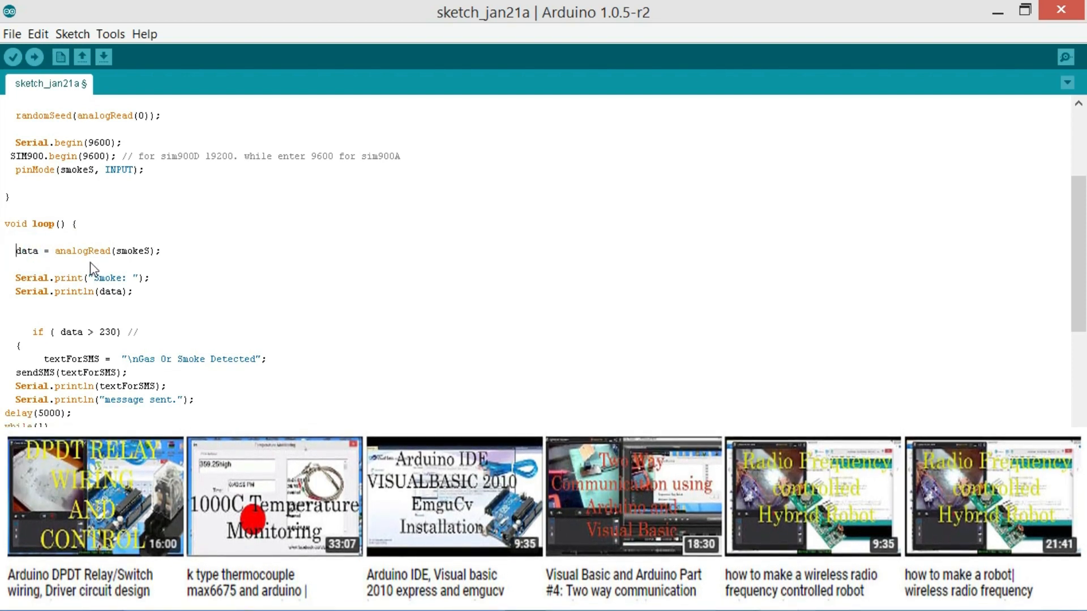
pyautogui.doubleClick(127, 291)
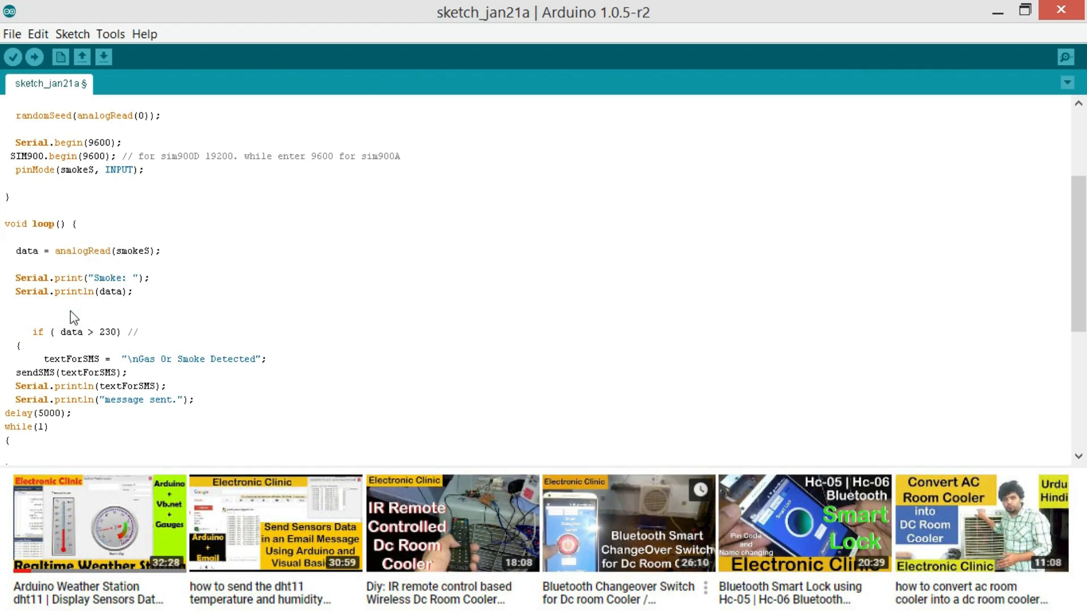
pyautogui.moveTo(238, 303)
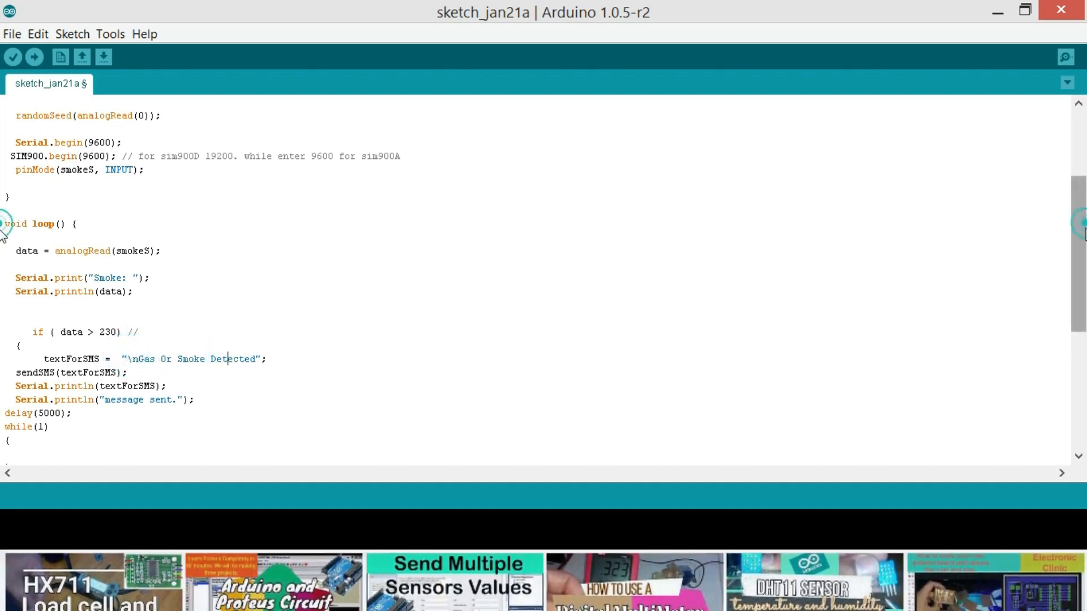
pyautogui.scroll(-3)
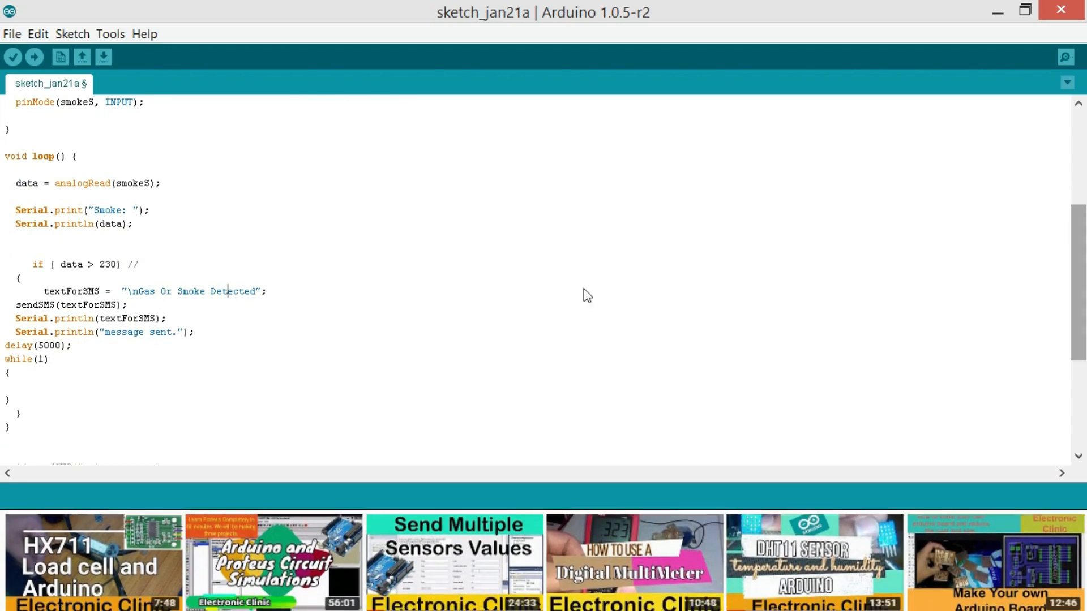
pyautogui.scroll(-3)
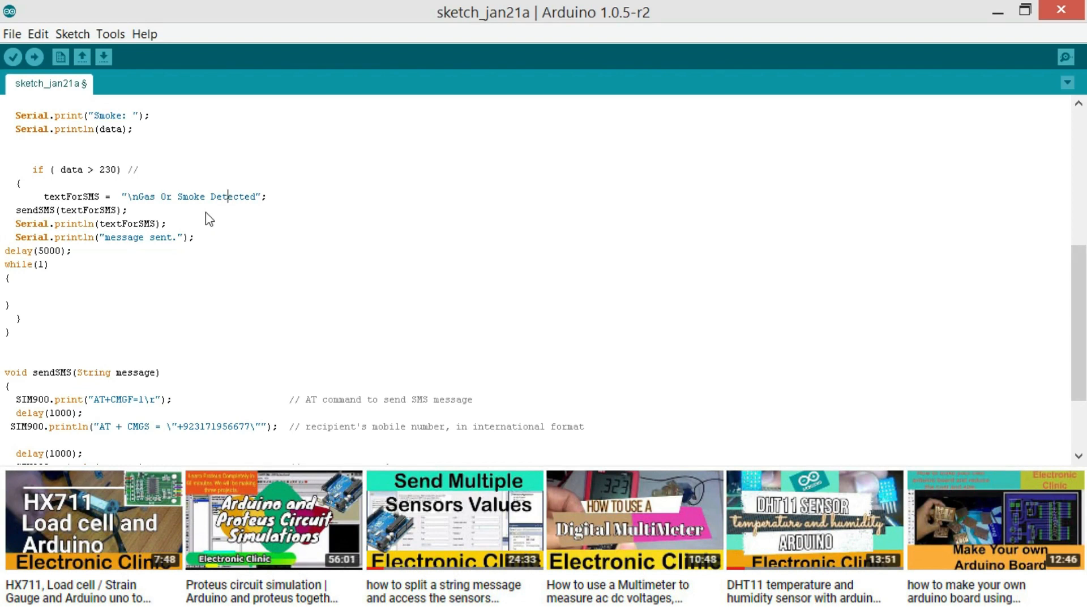
pyautogui.moveTo(193, 220)
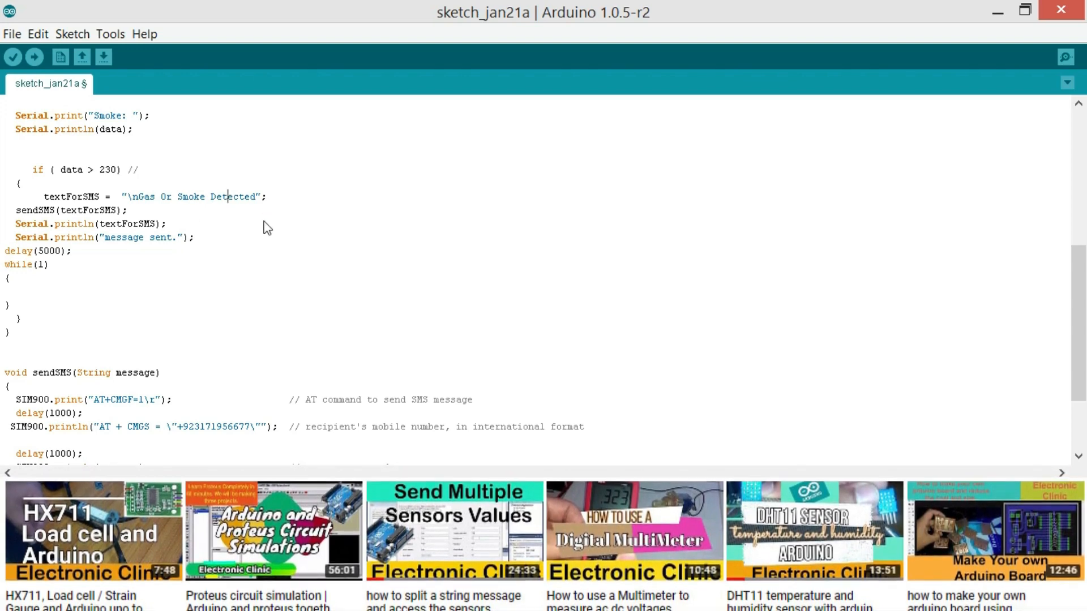
pyautogui.moveTo(731, 293)
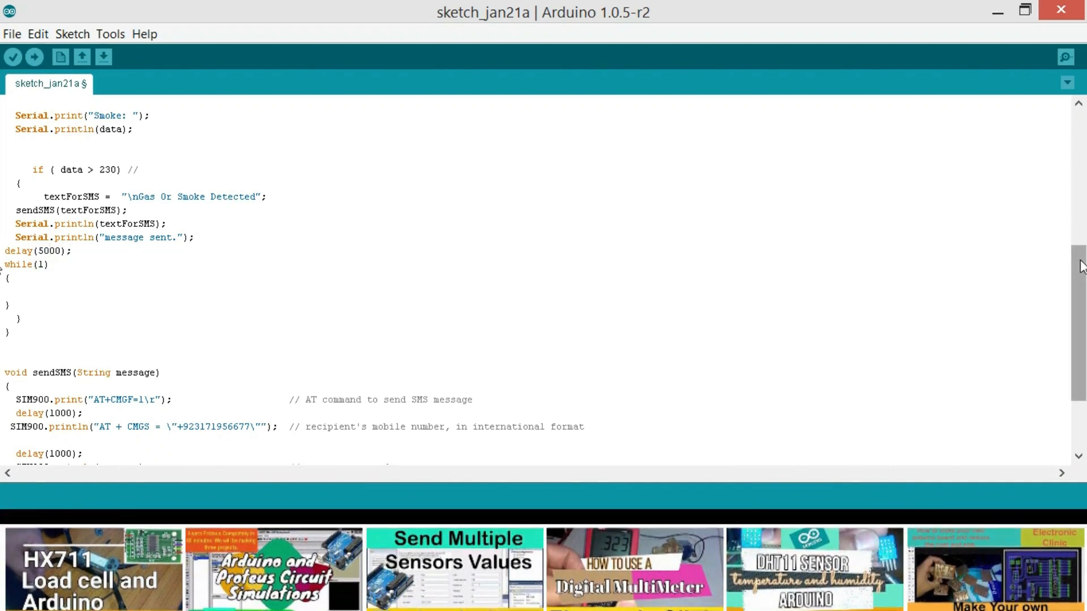
pyautogui.scroll(-3)
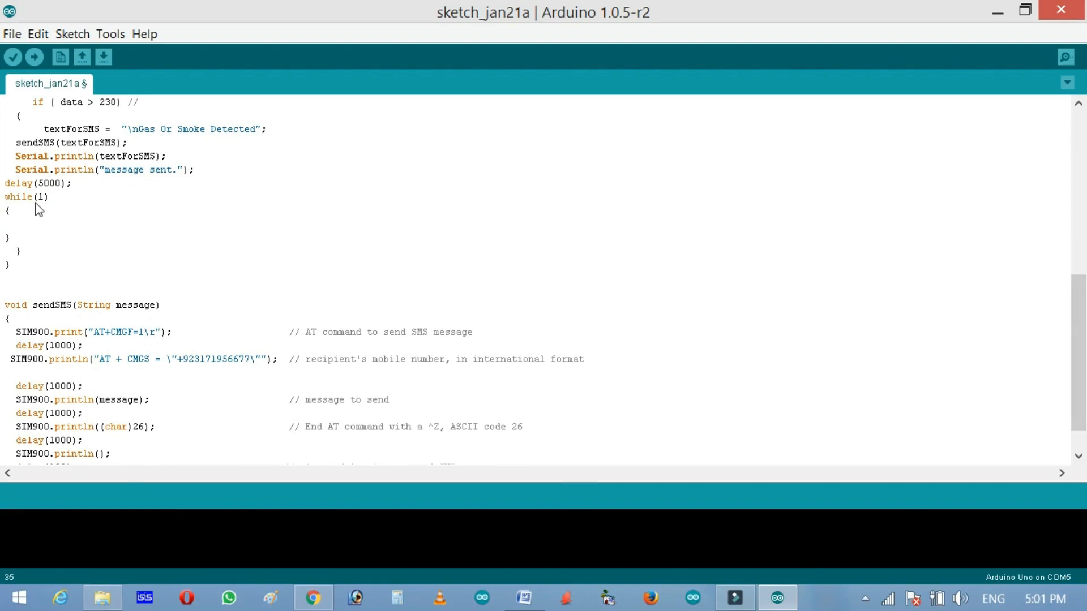
pyautogui.click(9, 237)
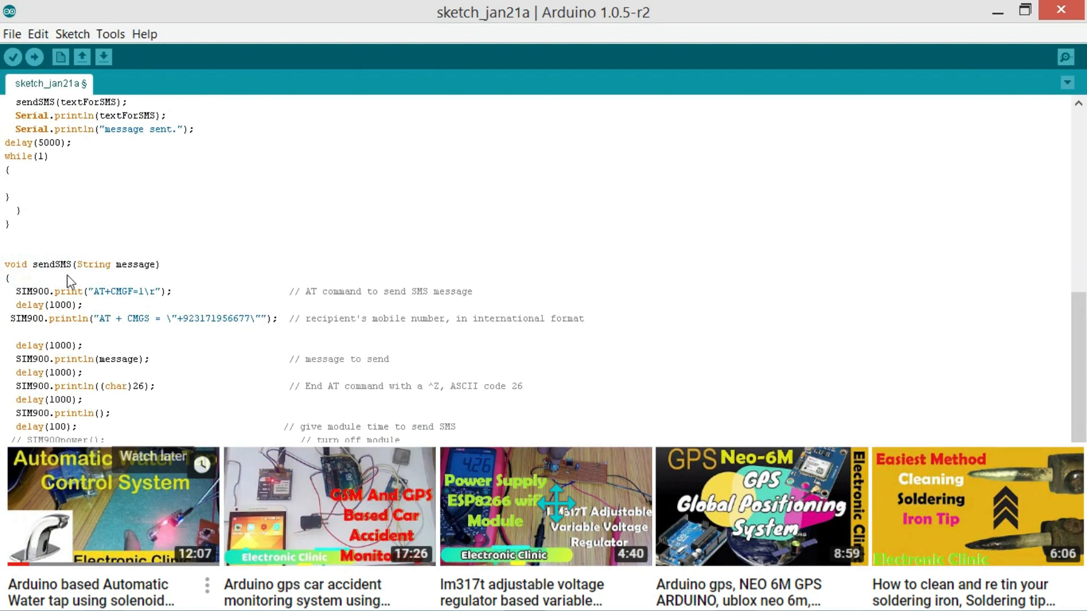
pyautogui.doubleClick(94, 264)
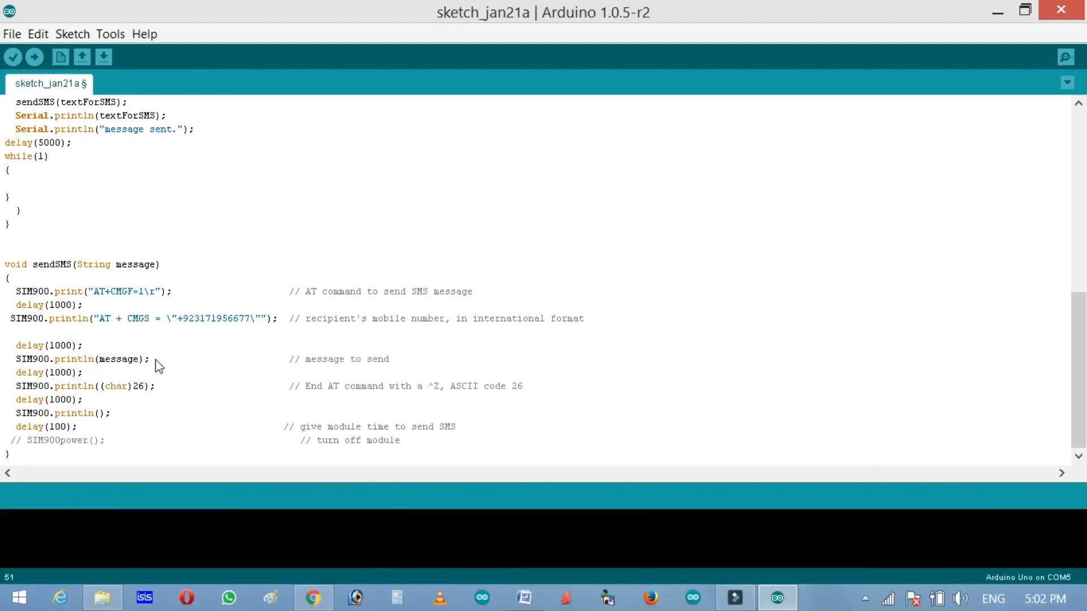
pyautogui.moveTo(79, 381)
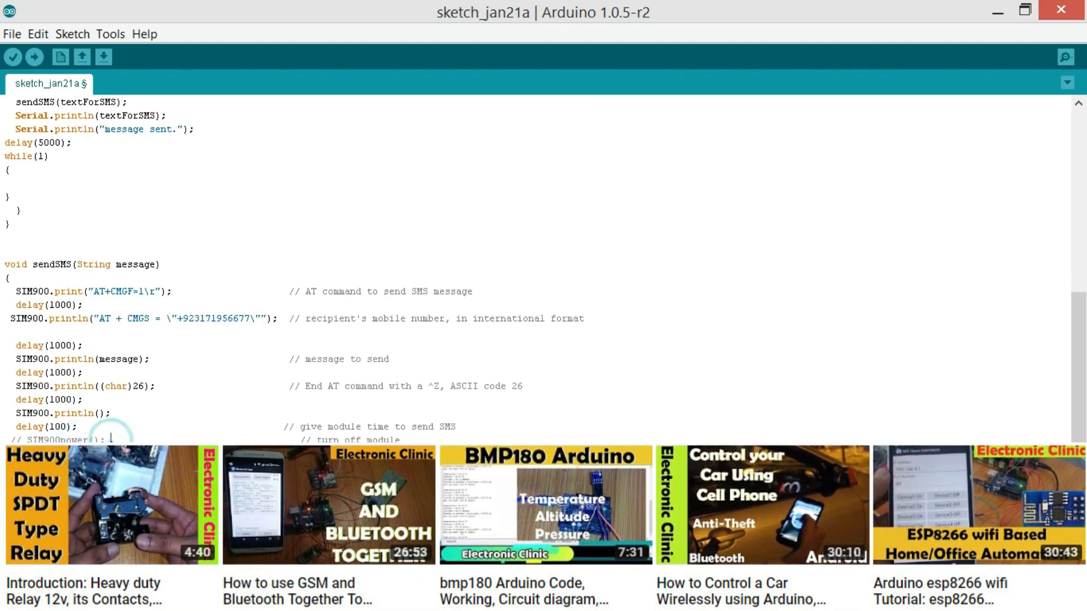
pyautogui.moveTo(862, 387)
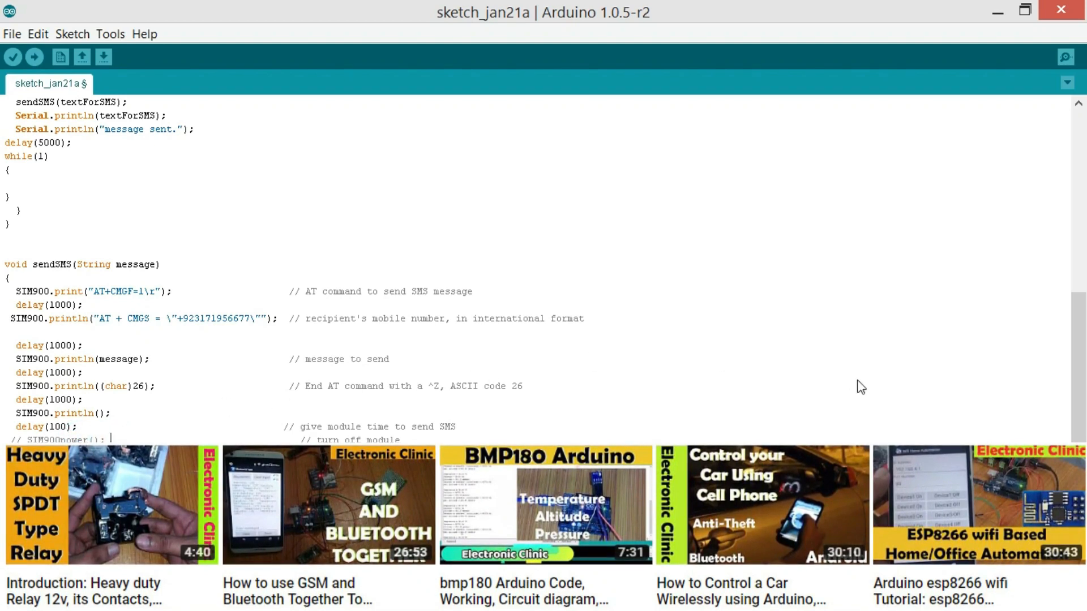
pyautogui.moveTo(484, 369)
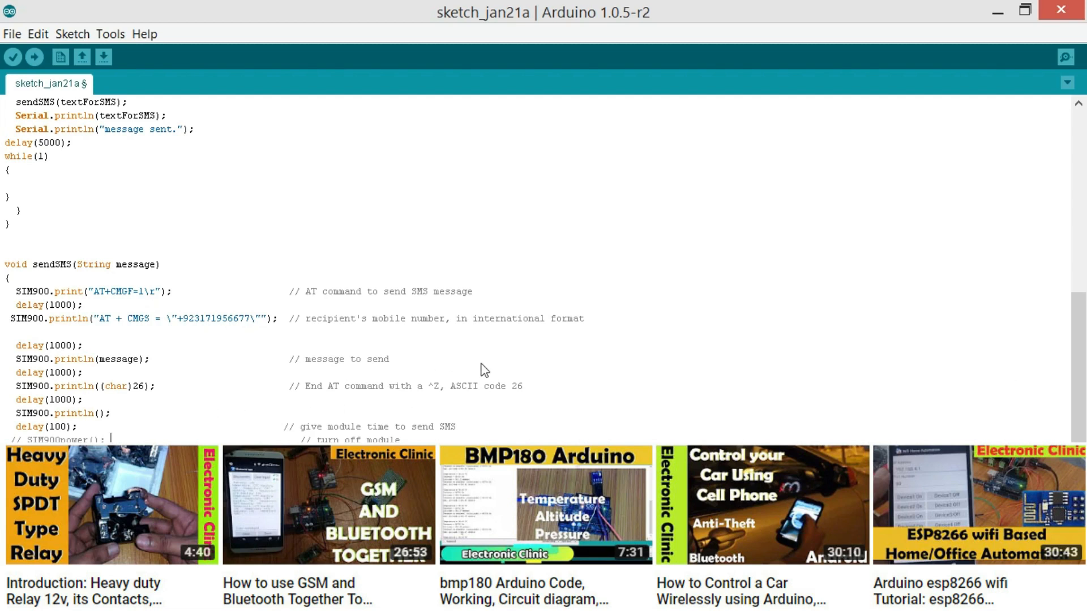
pyautogui.scroll(3)
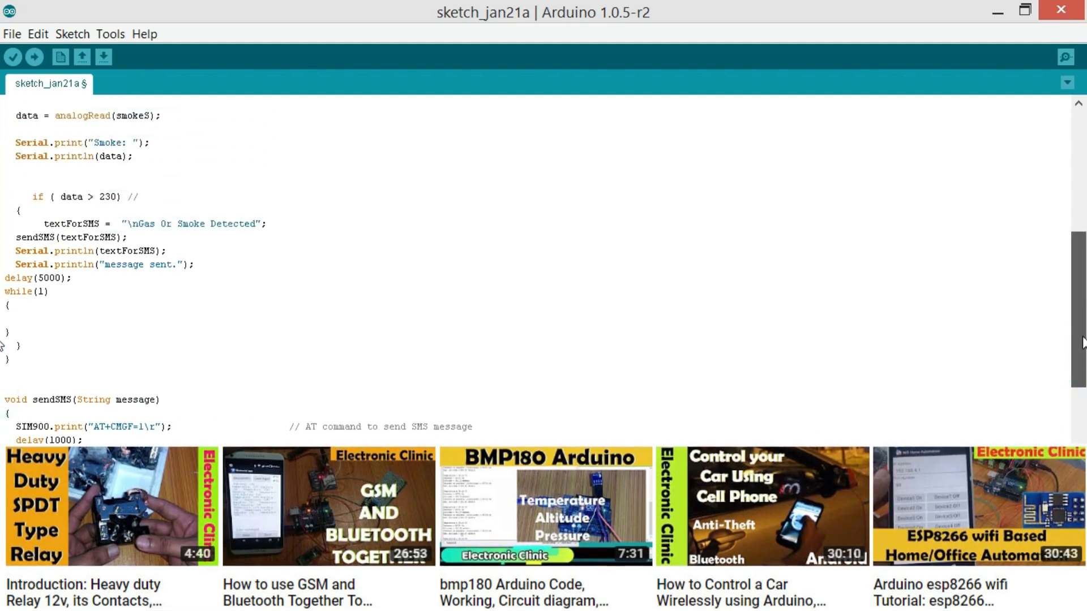
# Verify the gas leakage sketch, compiling successfully at 7,690 bytes
pyautogui.scroll(3)
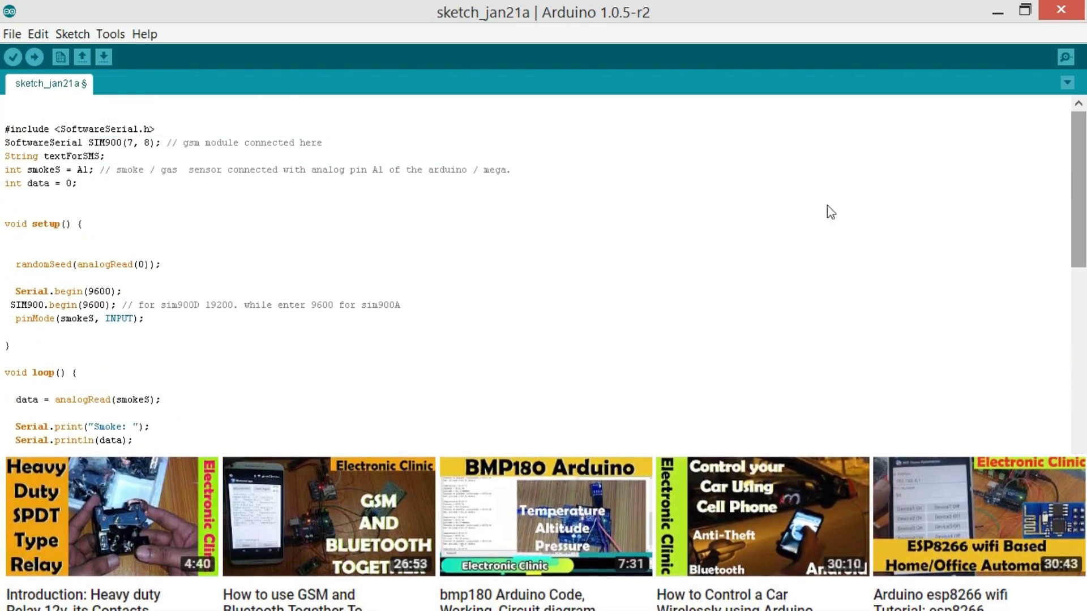
pyautogui.moveTo(13, 56)
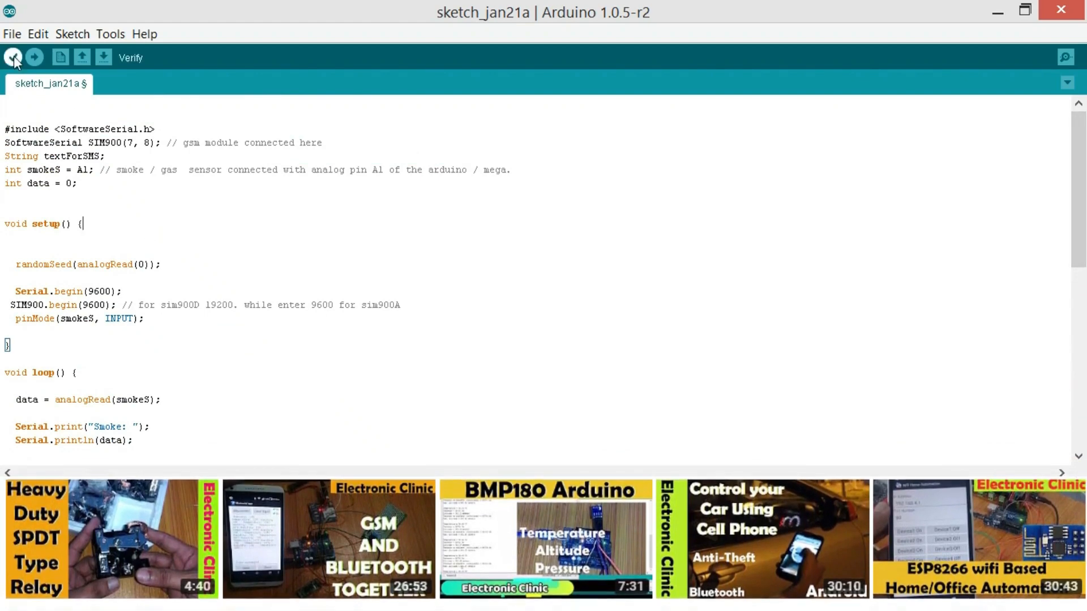
pyautogui.click(13, 56)
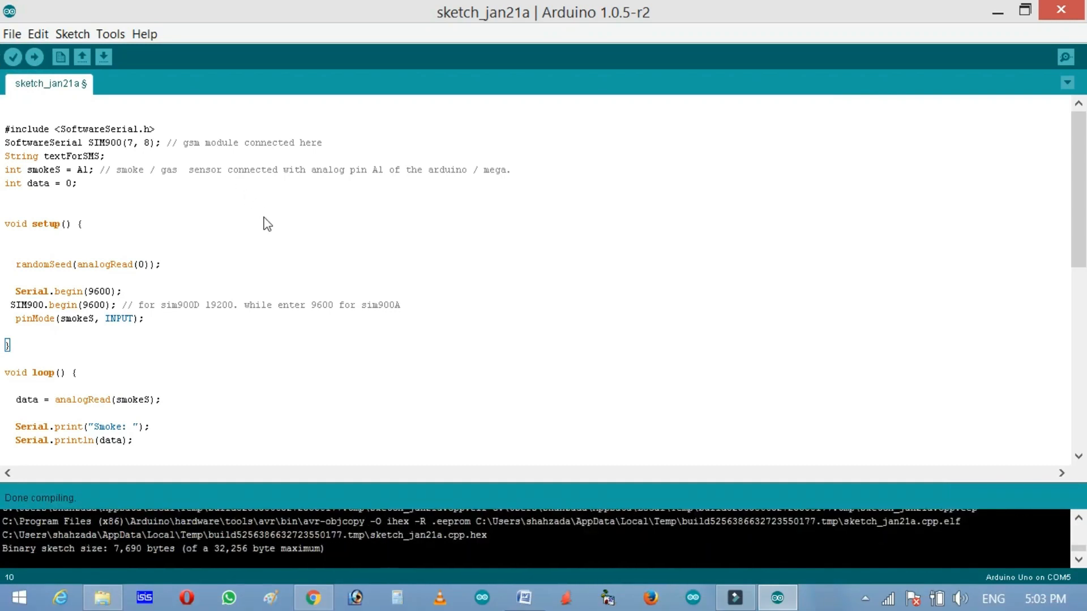
pyautogui.moveTo(208, 179)
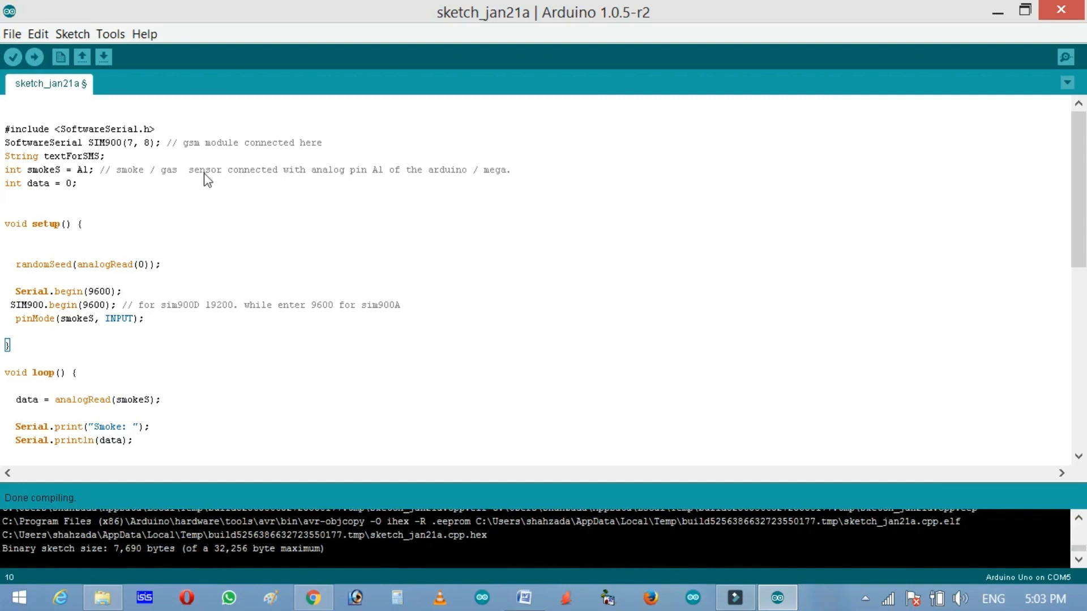
pyautogui.moveTo(110, 34)
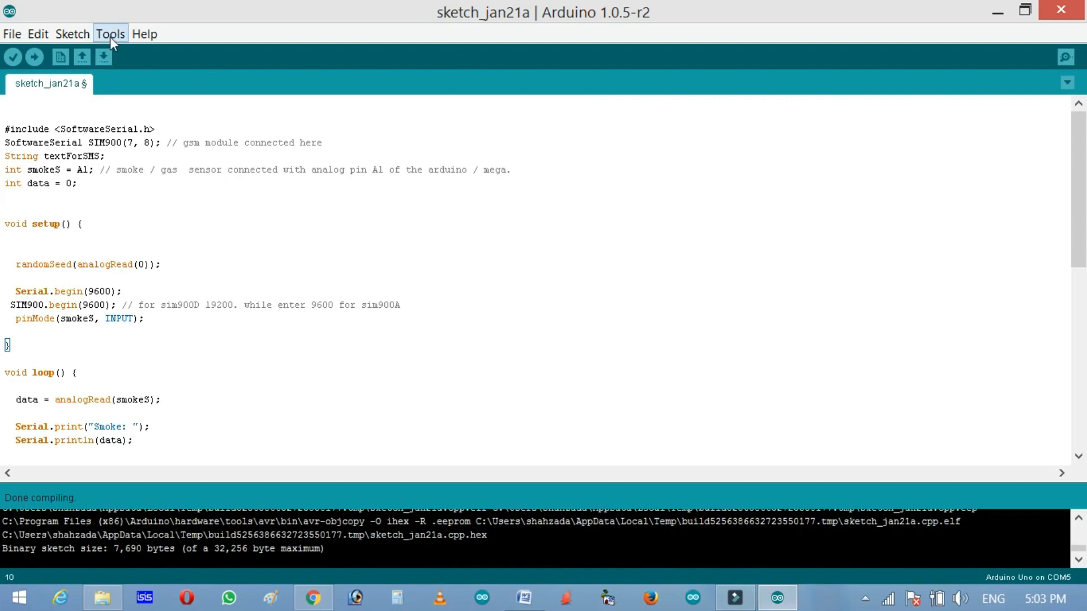
pyautogui.click(109, 33)
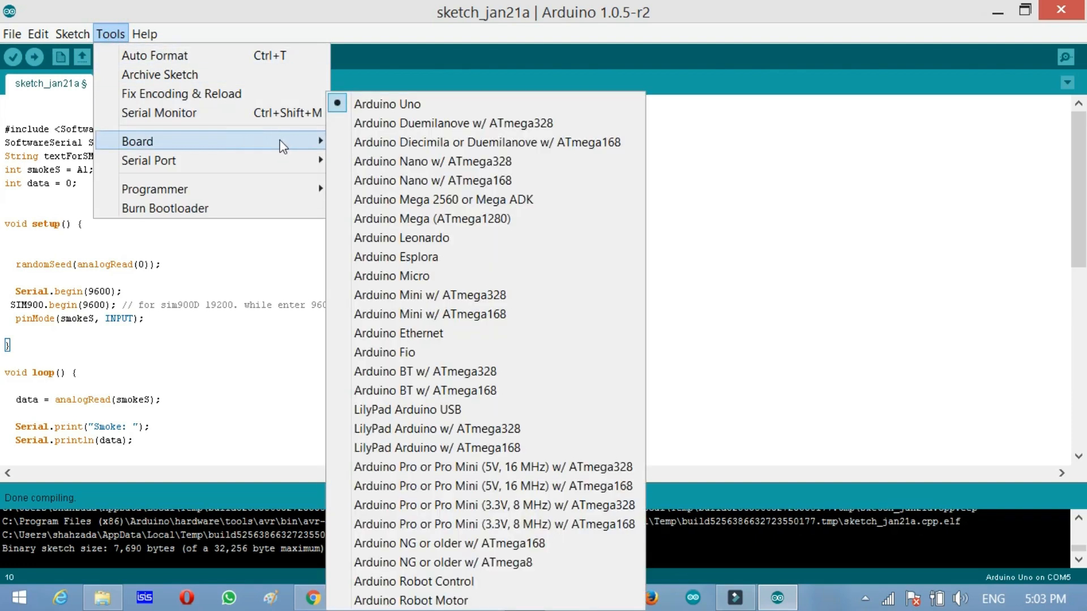
pyautogui.moveTo(387, 104)
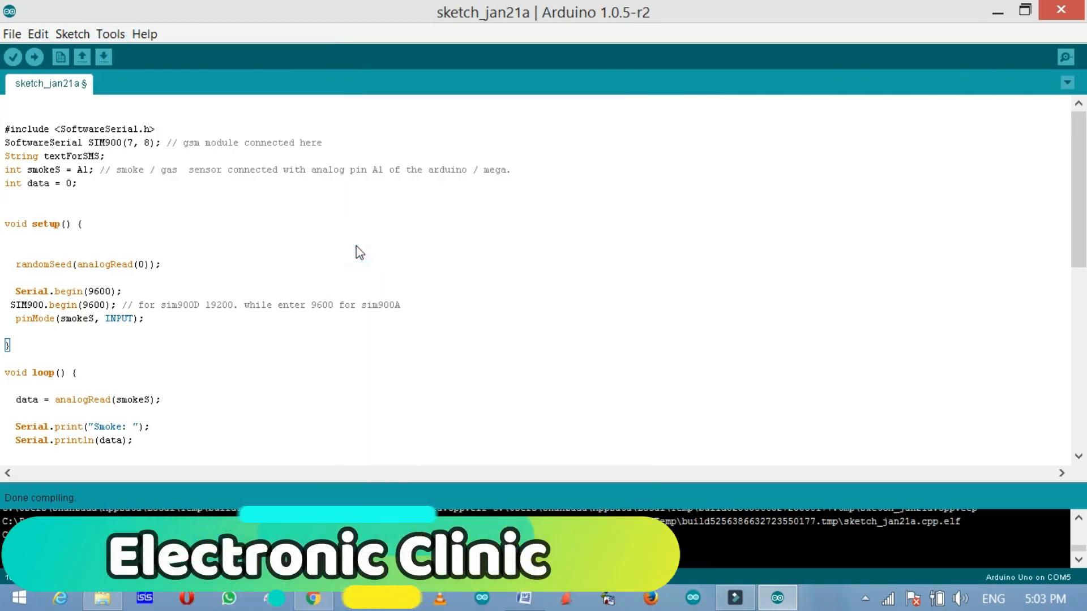
pyautogui.moveTo(33, 57)
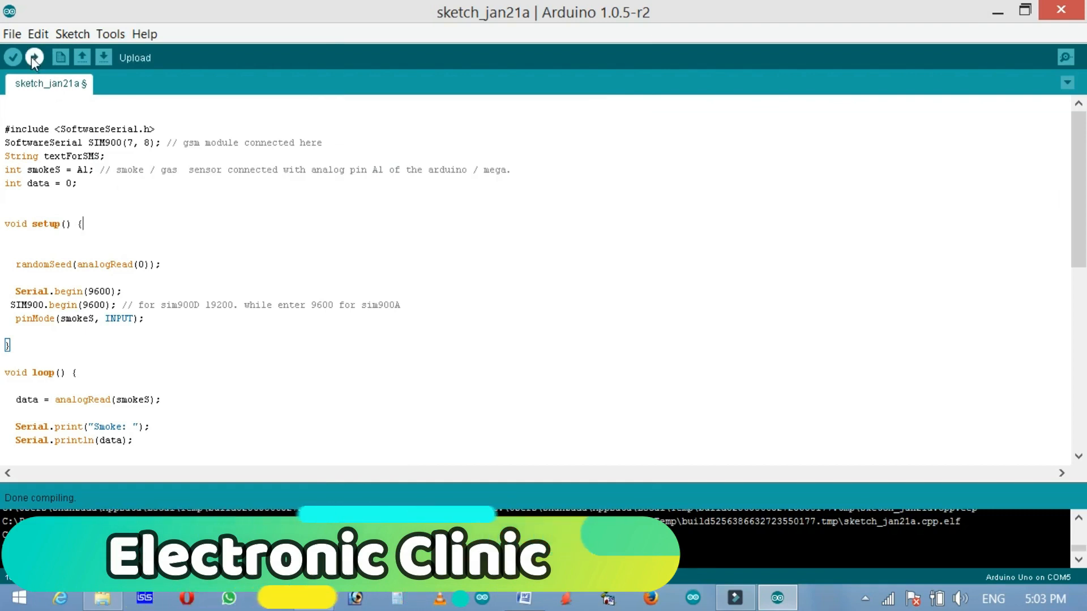
# Upload the sketch to the Arduino Uno and watch COM5 smoke readings rise to 253
pyautogui.click(33, 56)
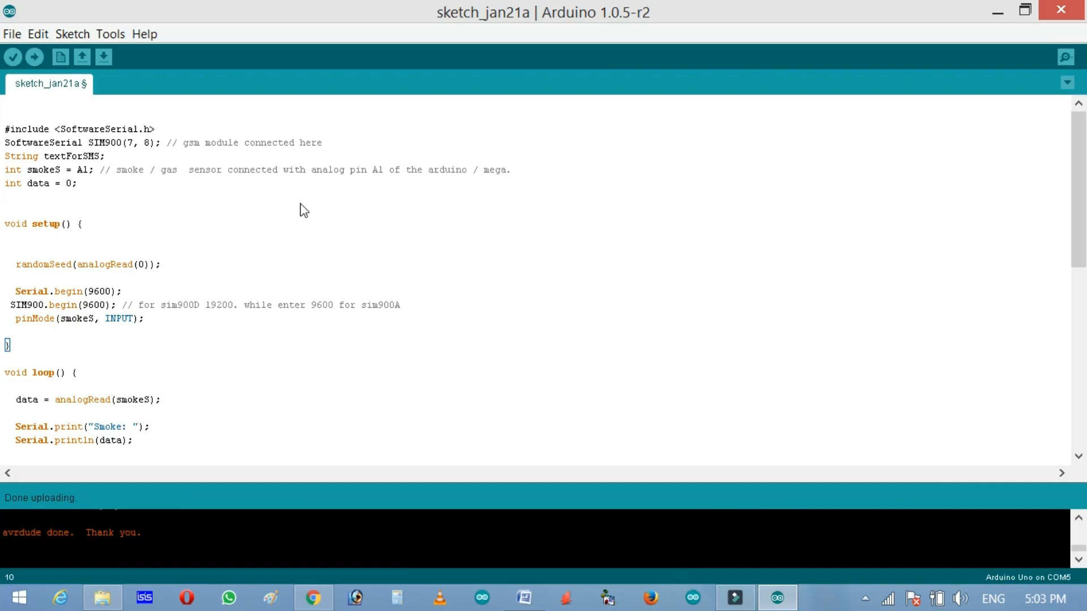
pyautogui.moveTo(552, 385)
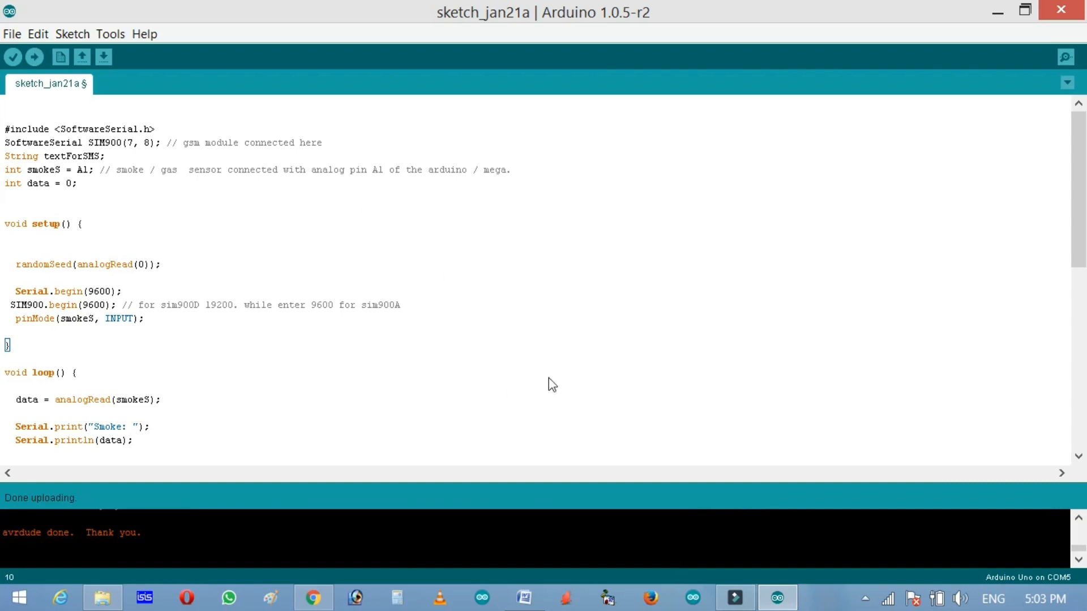
pyautogui.moveTo(1048, 78)
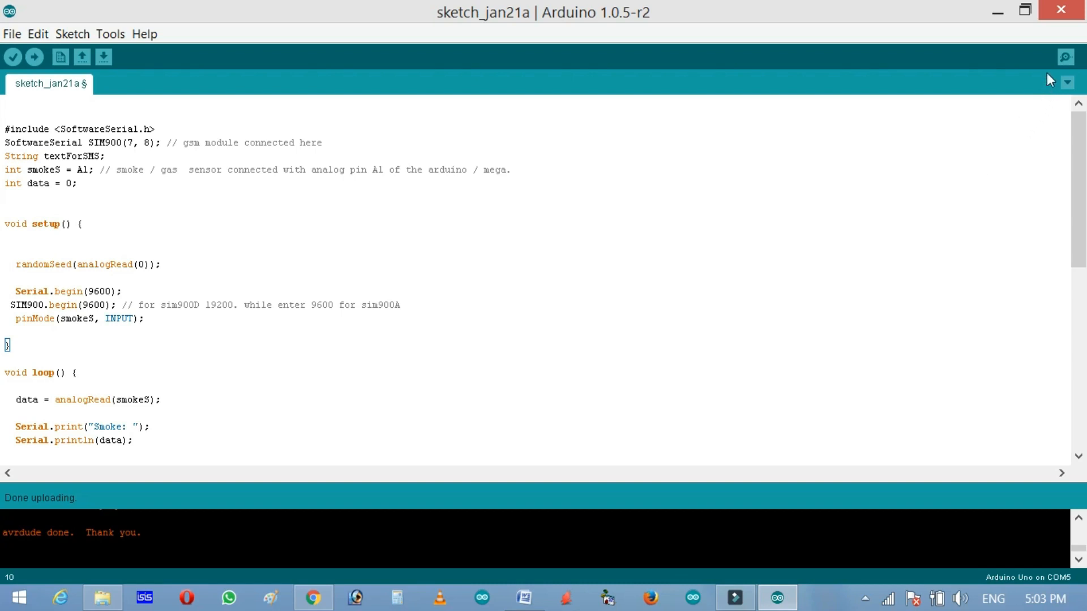
pyautogui.click(1065, 56)
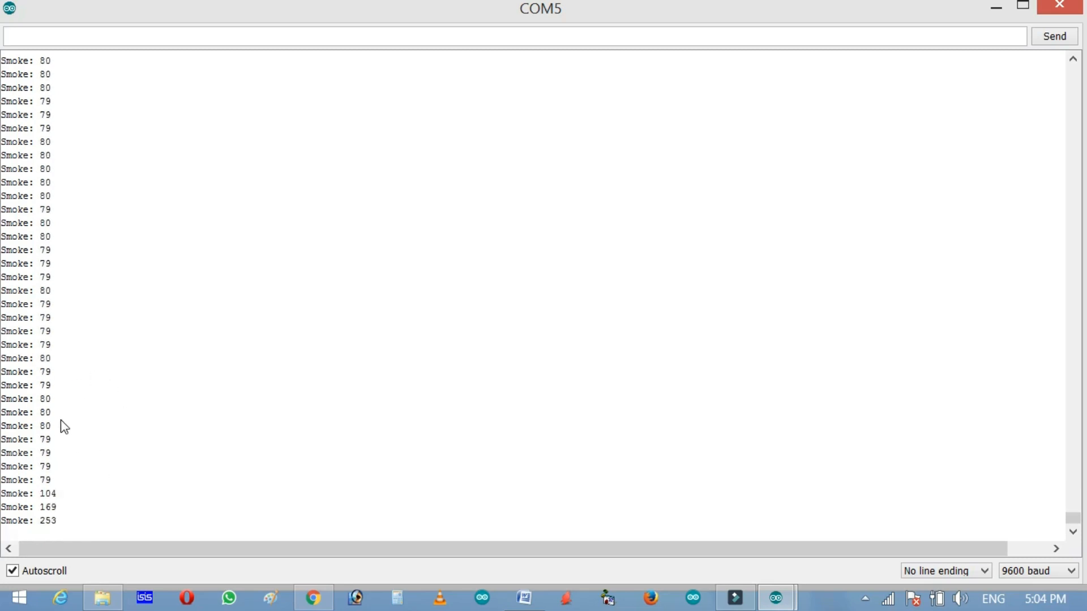
pyautogui.moveTo(61, 525)
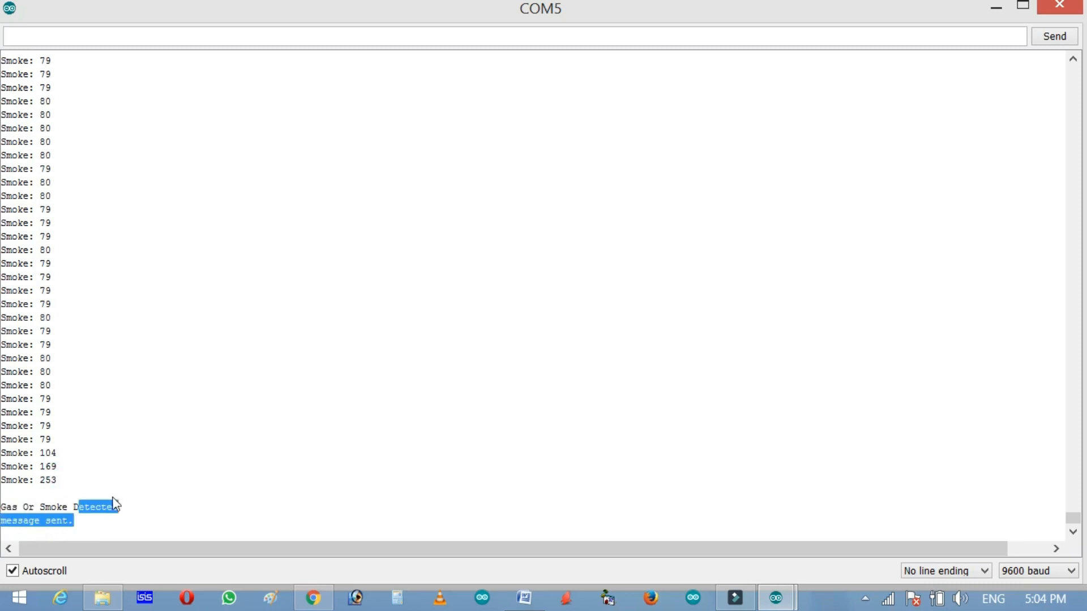
pyautogui.moveTo(630, 398)
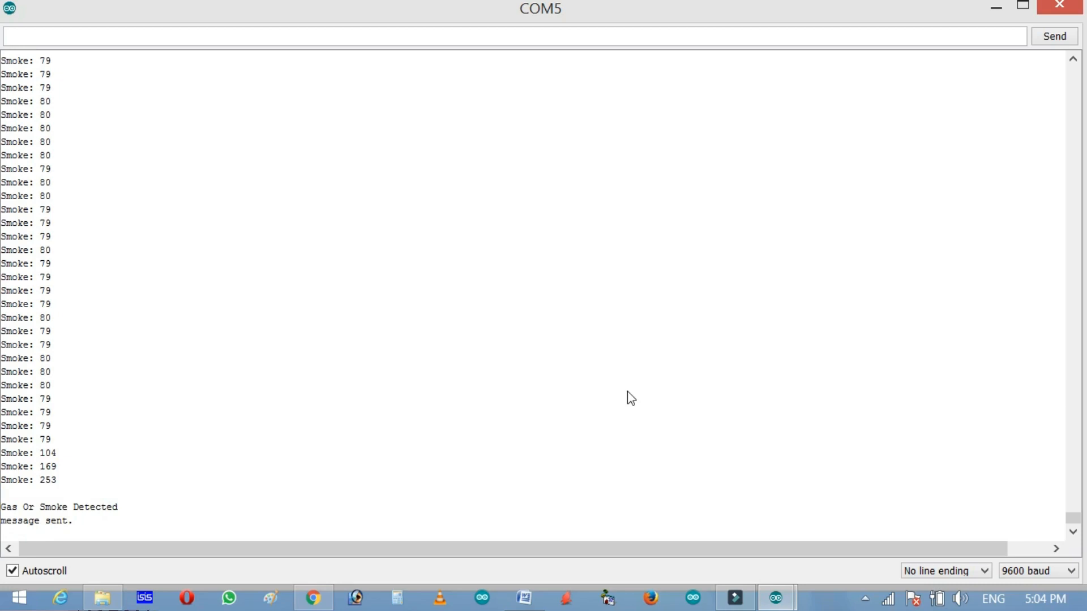